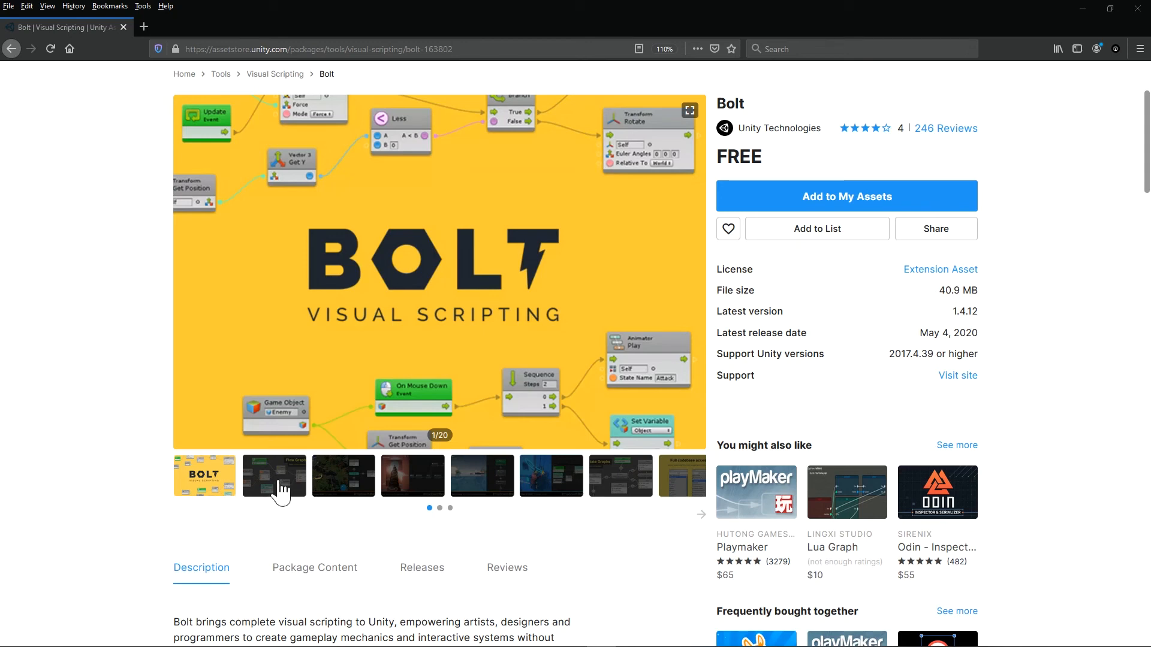
Browse the preview images of Bolt and the Bolt Kit: Platformer Tutorial Assets pages
click(275, 476)
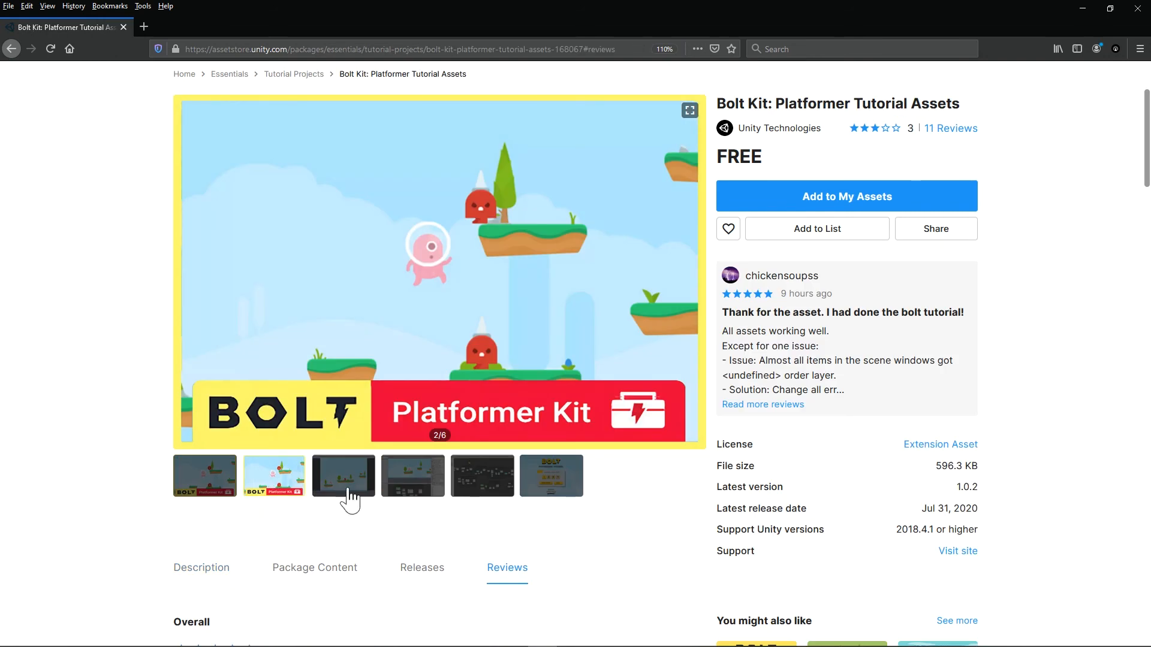
click(412, 478)
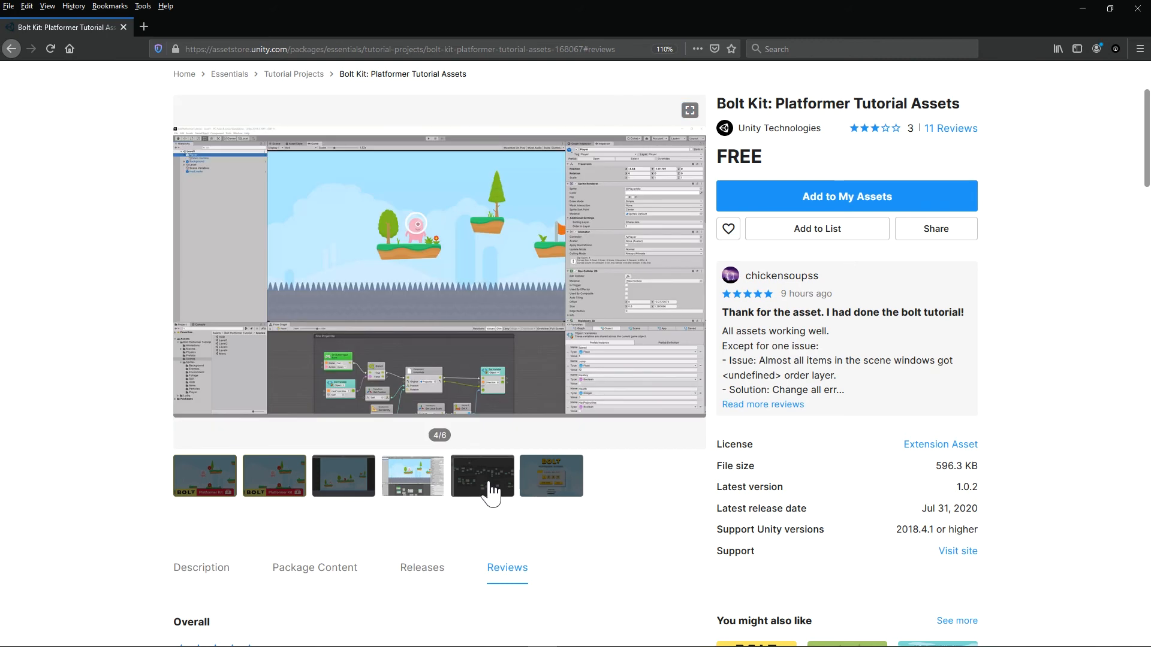
click(482, 476)
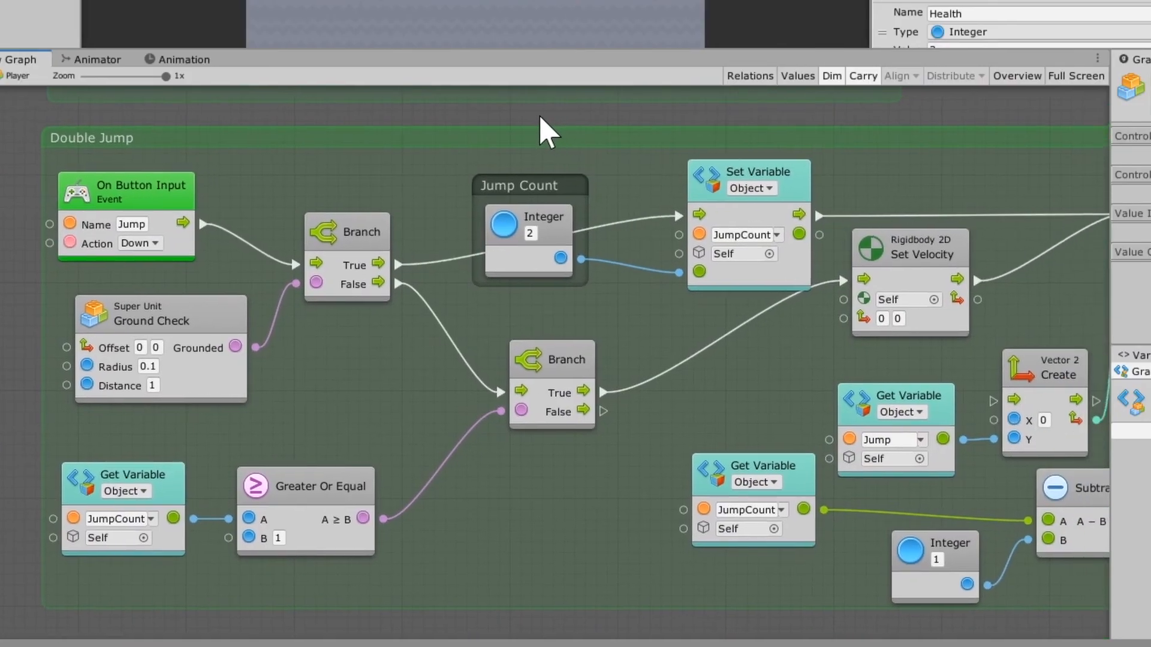
Add a new object variable named JumpCount in the Player's Variables component
drag(547, 128, 363, 139)
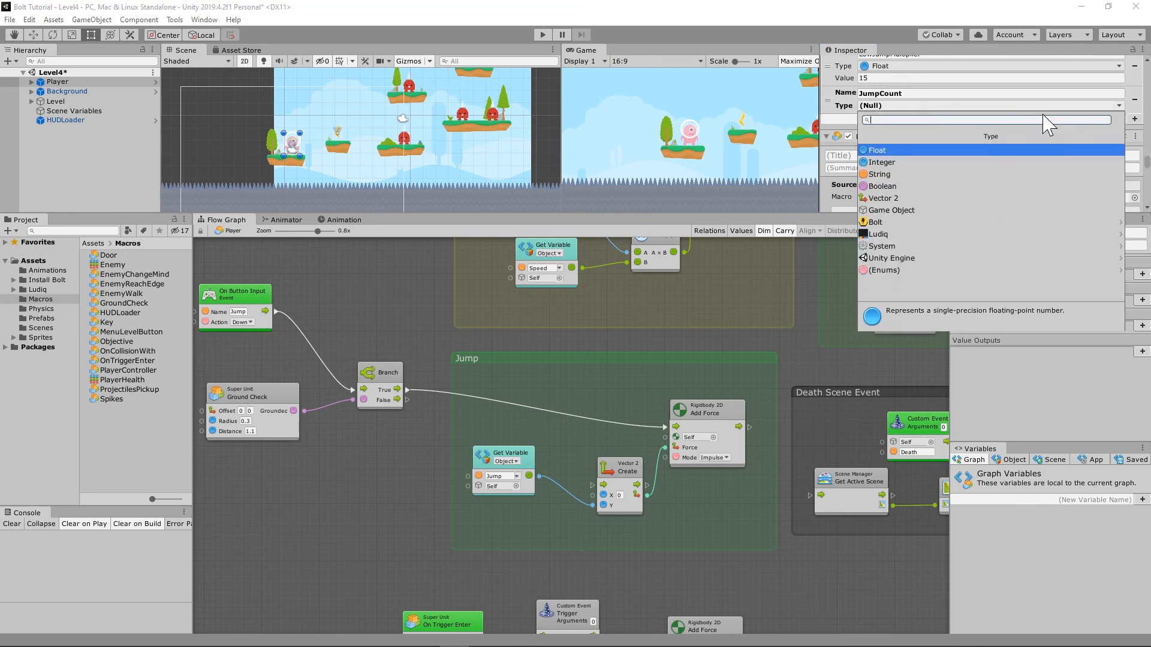
Make JumpCount an Integer variable with value 2
click(882, 162)
text(2)
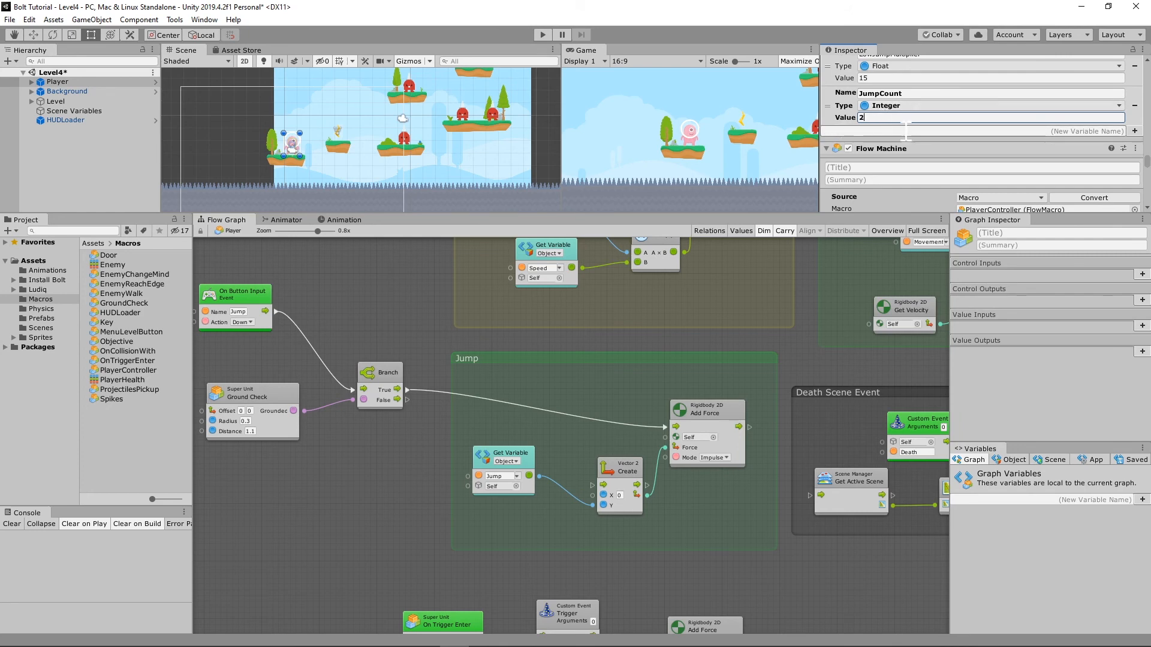
mouse_move(611, 189)
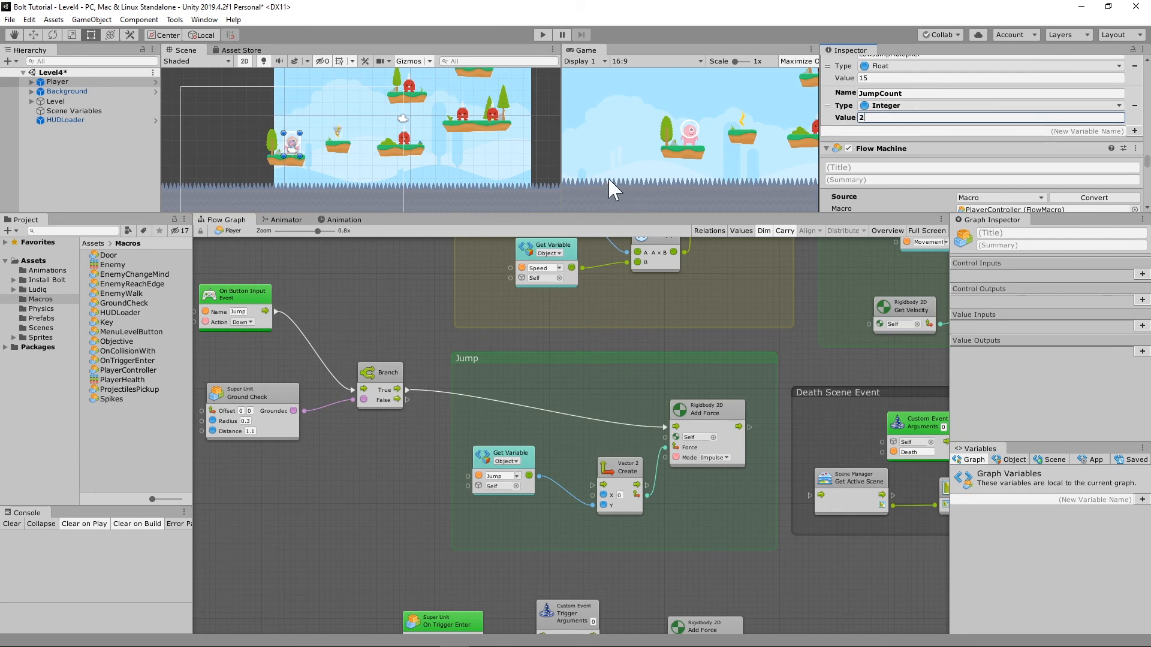
mouse_move(980, 56)
text(1)
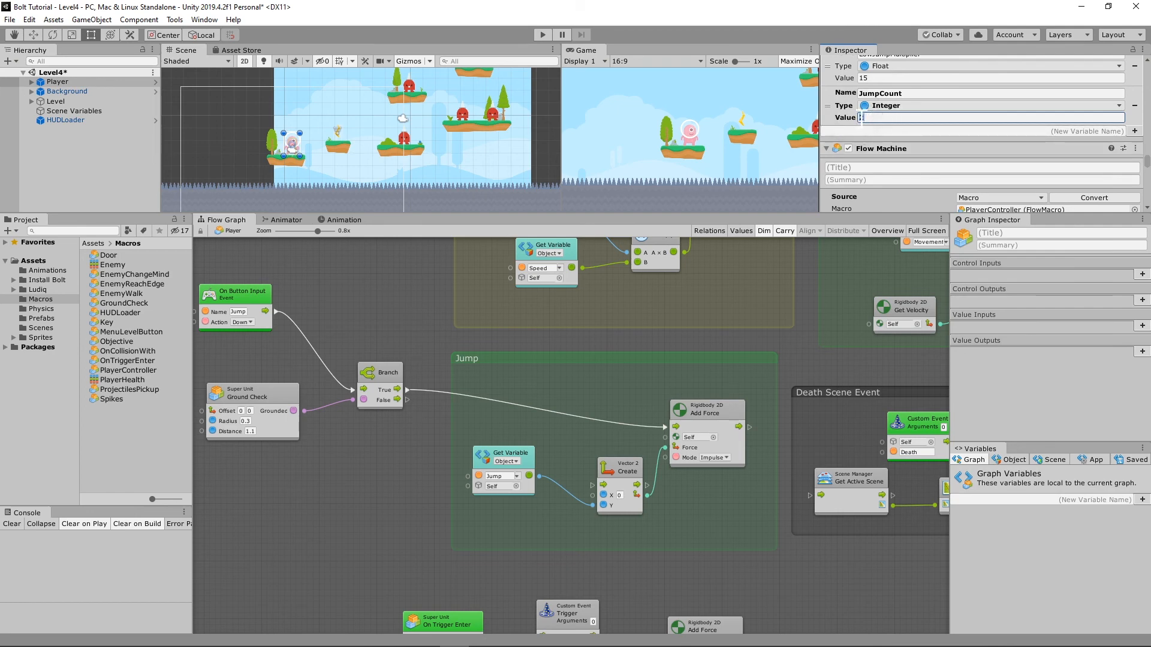
text(2)
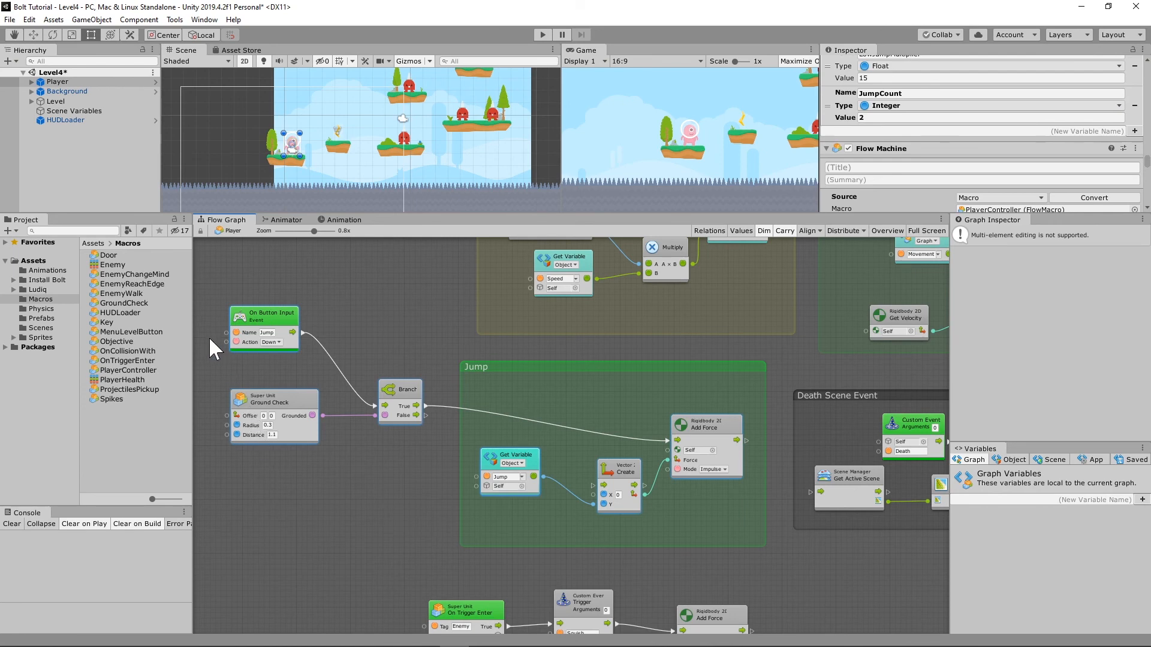
mouse_move(754, 561)
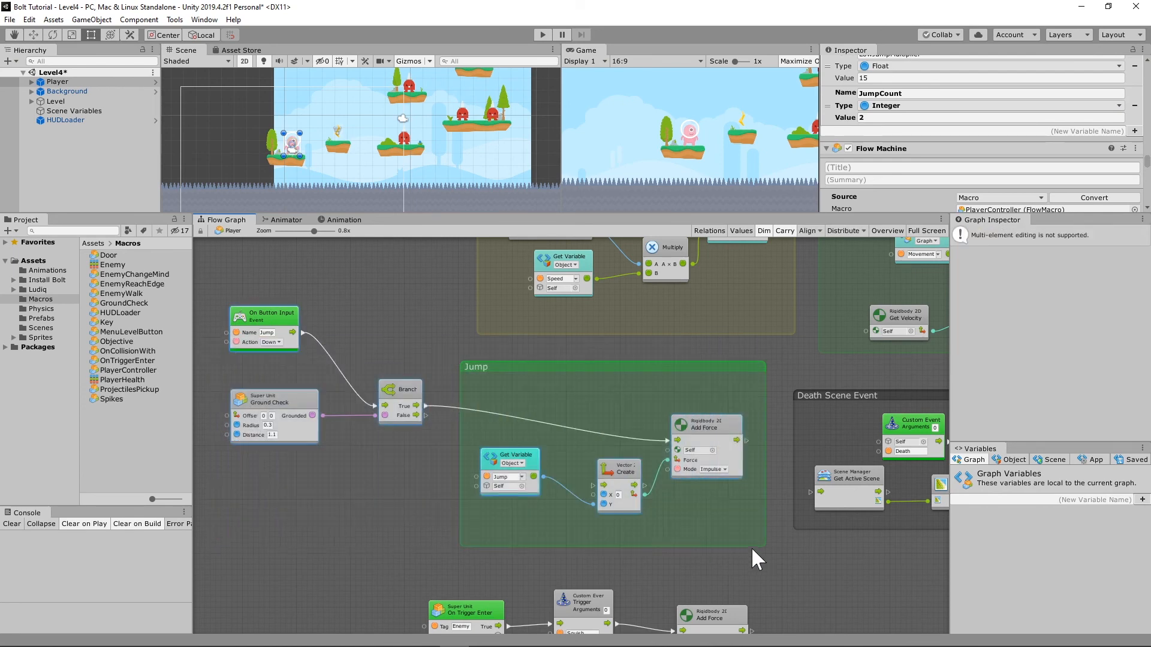
scroll(down, 3)
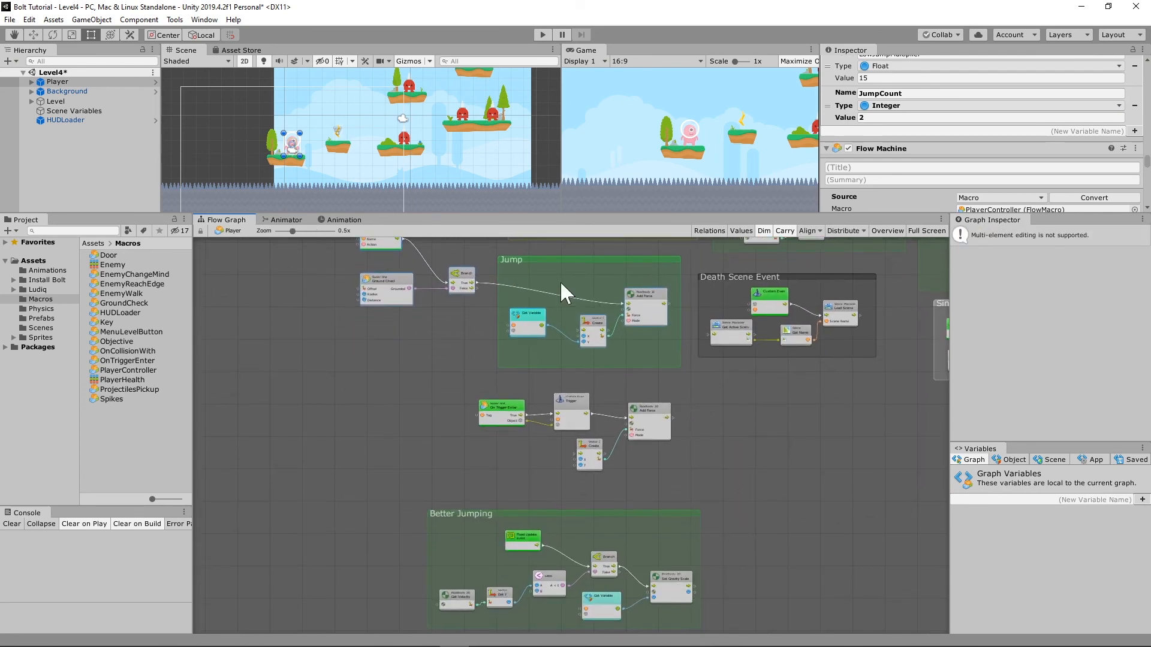
mouse_move(549, 309)
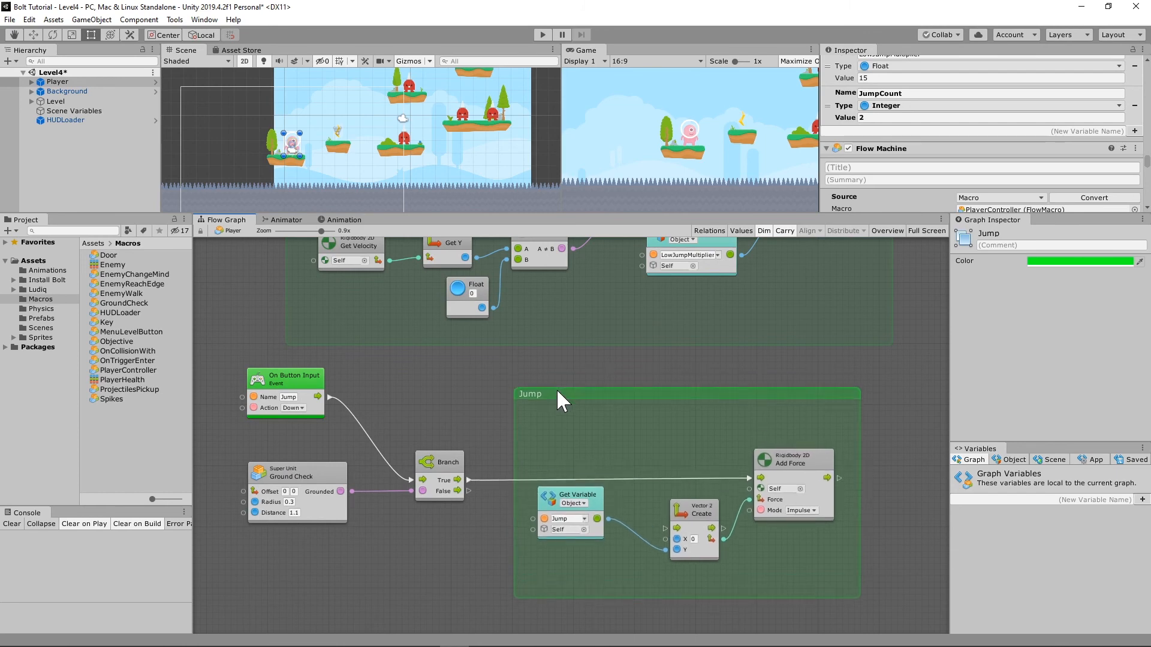
mouse_move(559, 400)
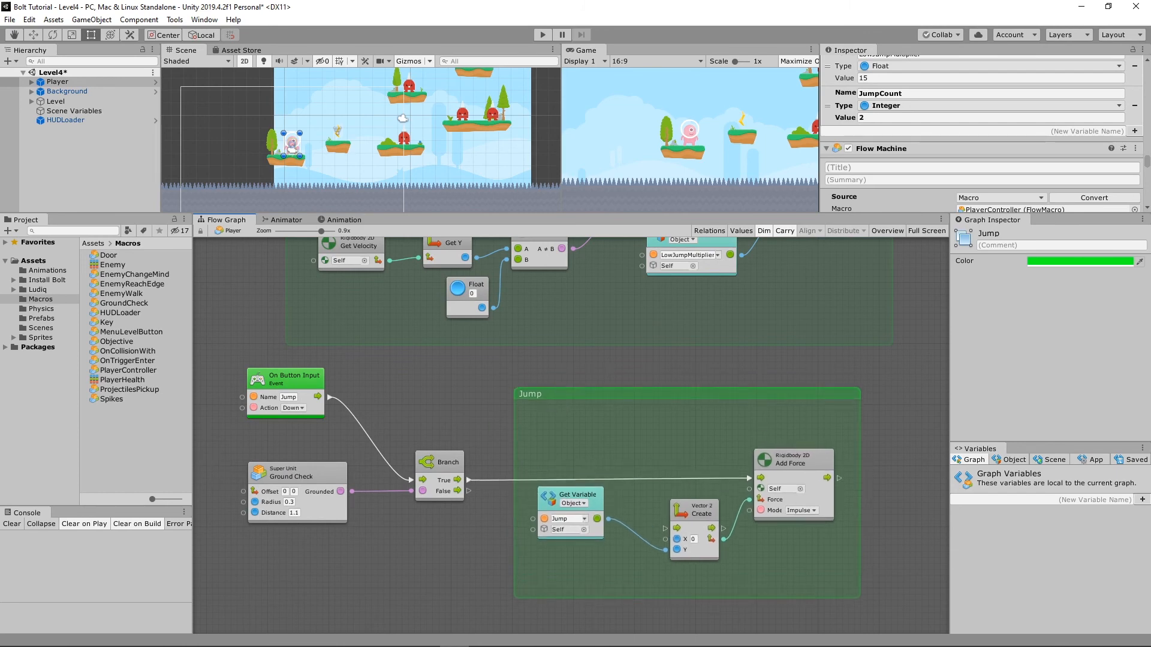
mouse_move(626, 522)
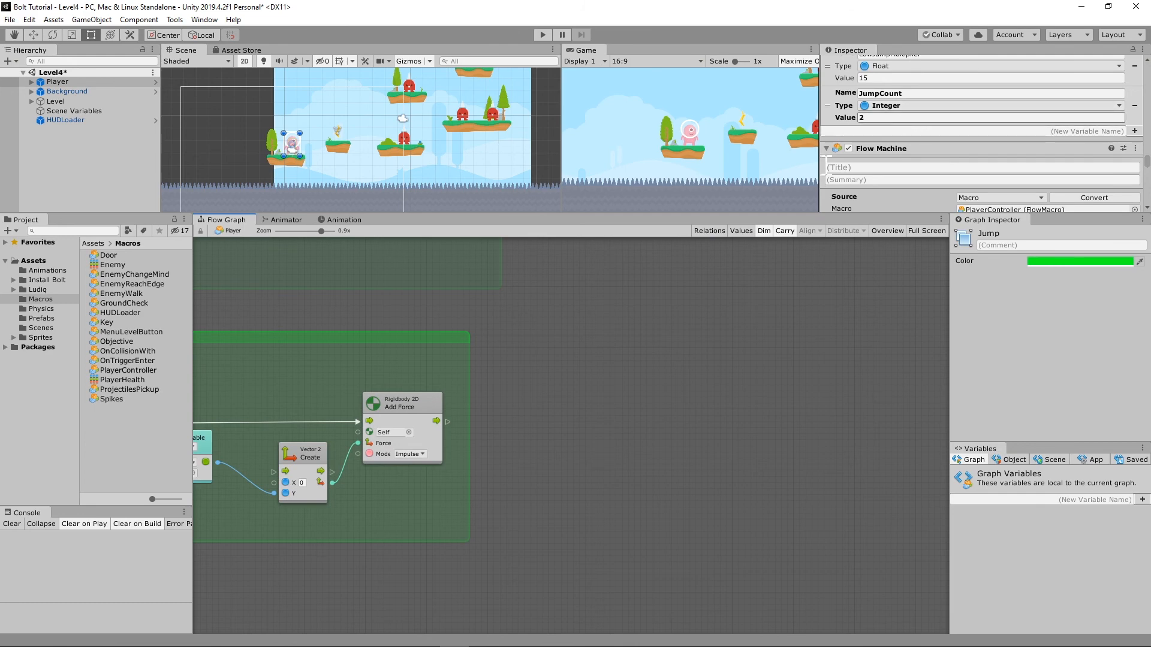
mouse_move(451, 434)
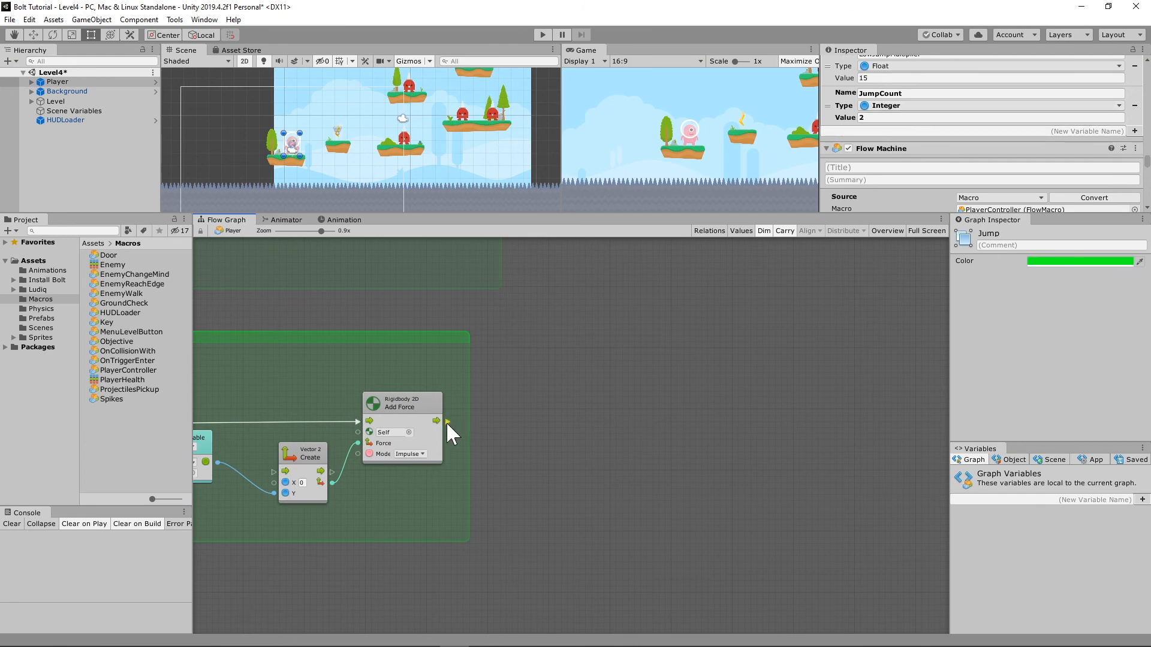
Add a Set Object Variable node for JumpCount after Add Force's exit
drag(436, 421, 477, 528)
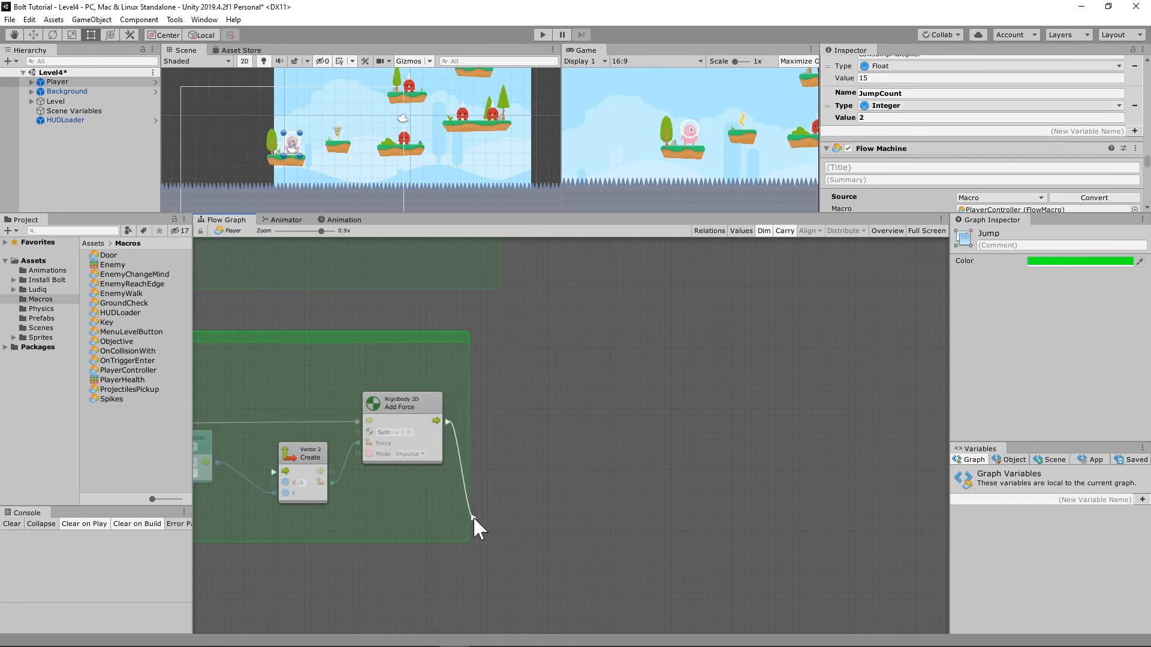
click(478, 528)
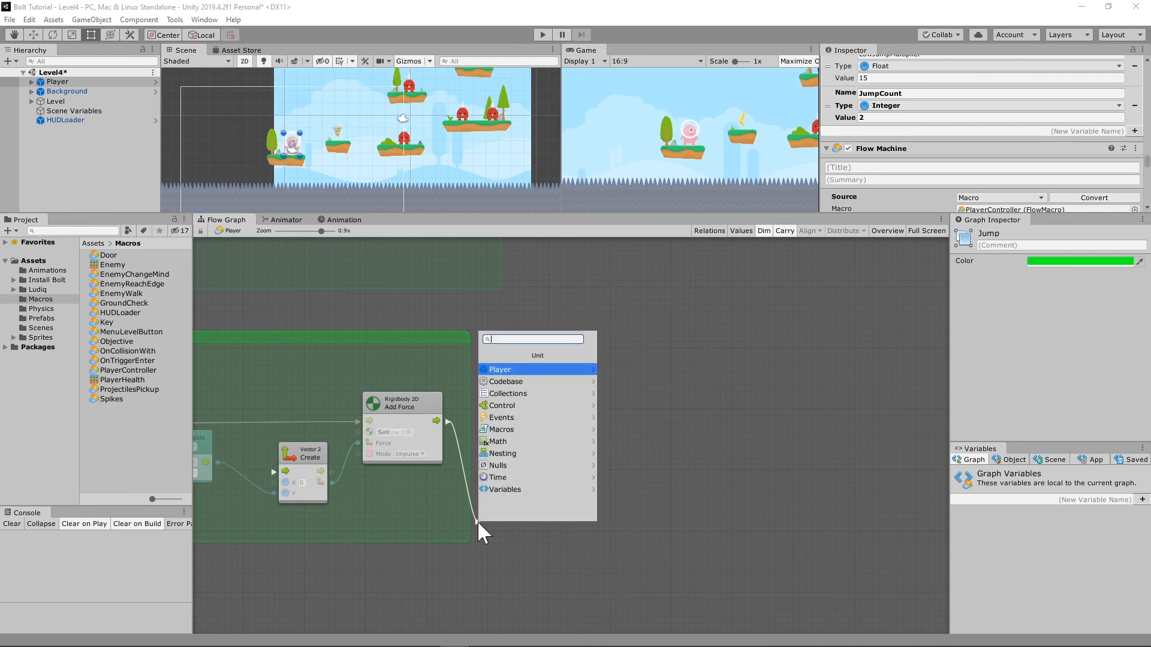
text(Set O)
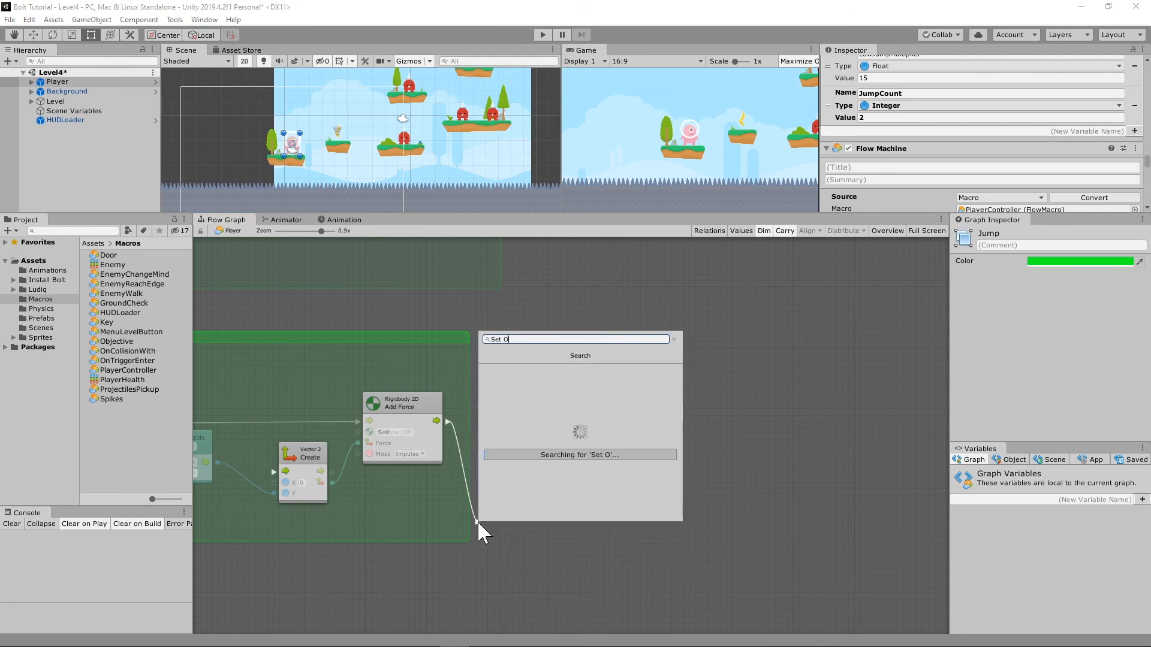
text(bject)
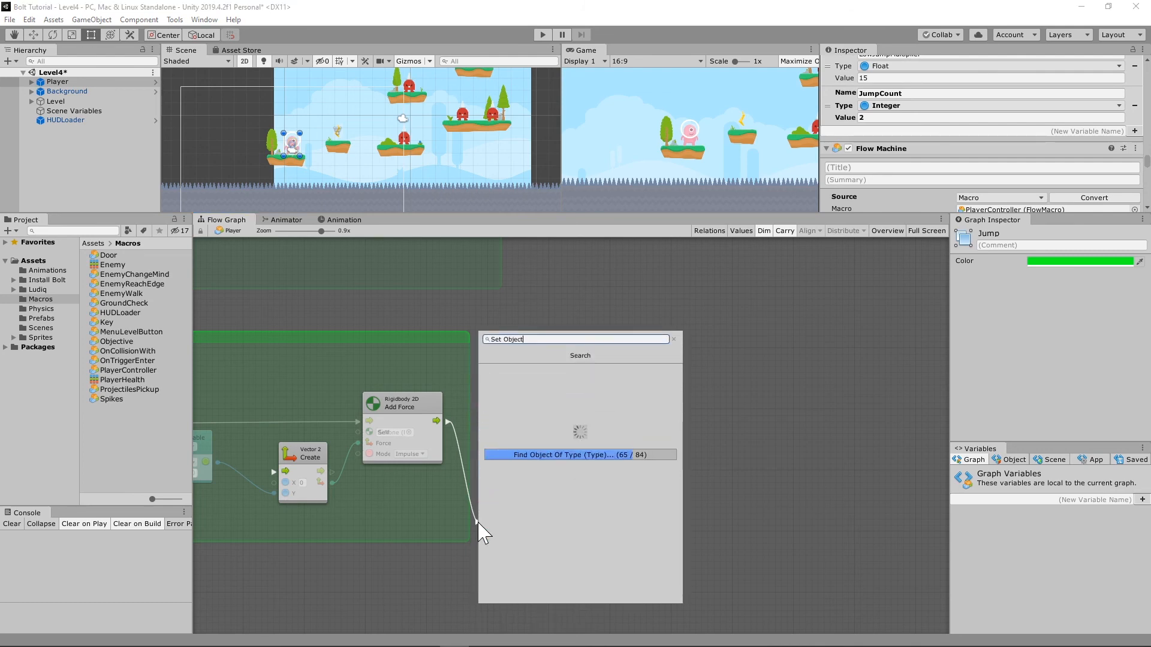
click(581, 455)
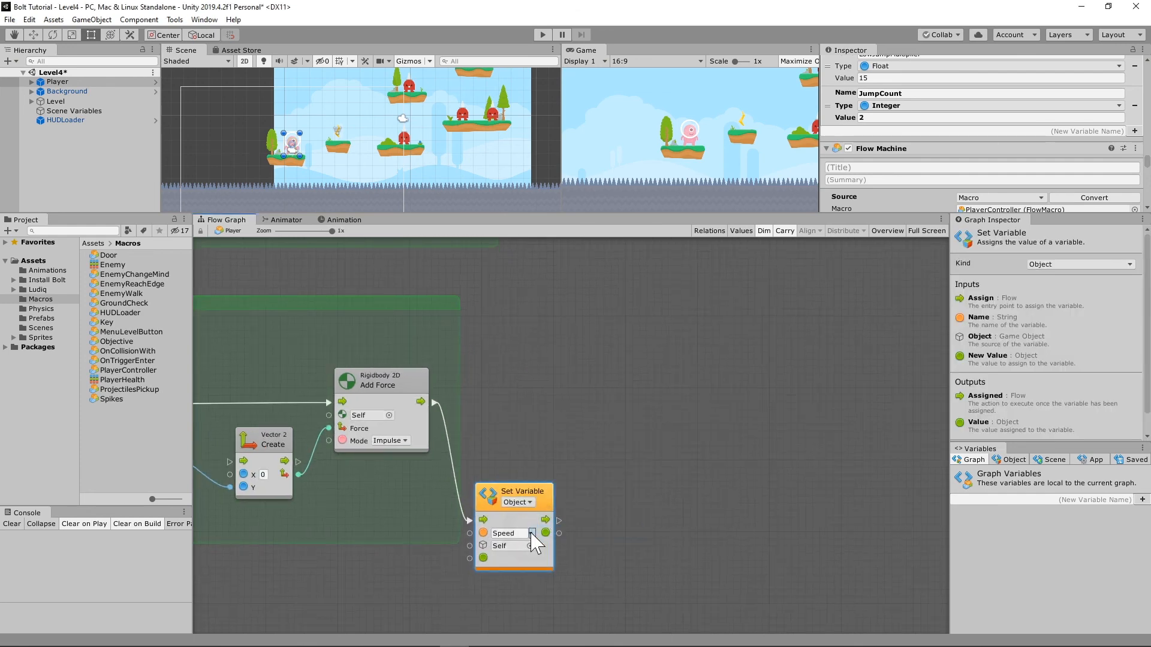
click(510, 532)
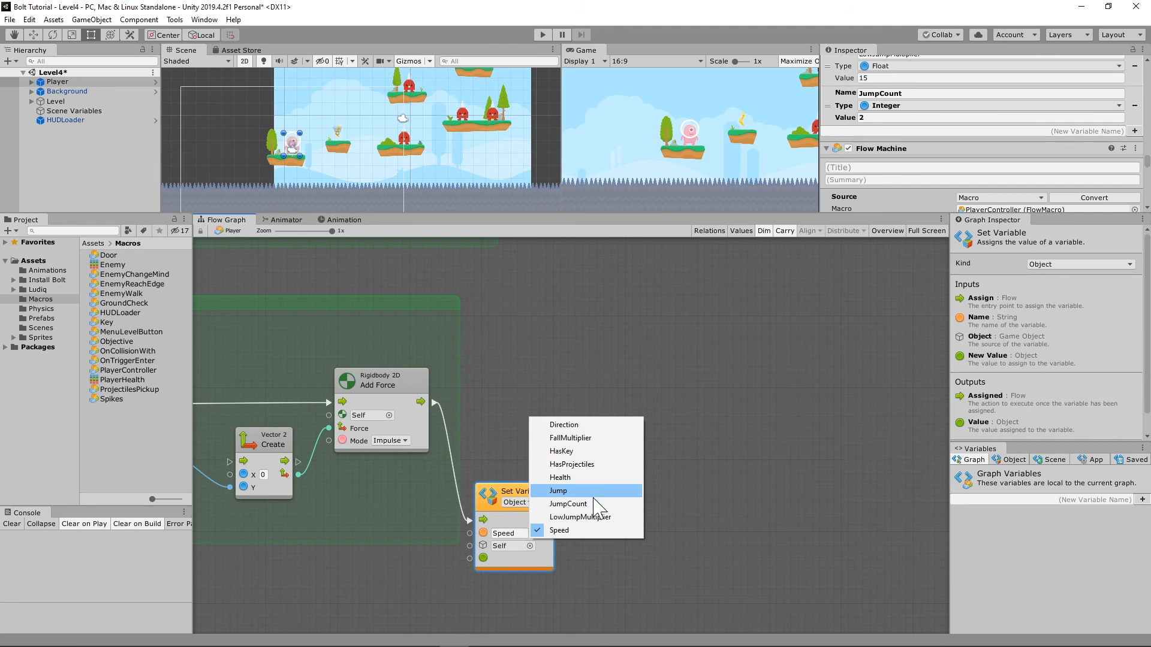
click(569, 504)
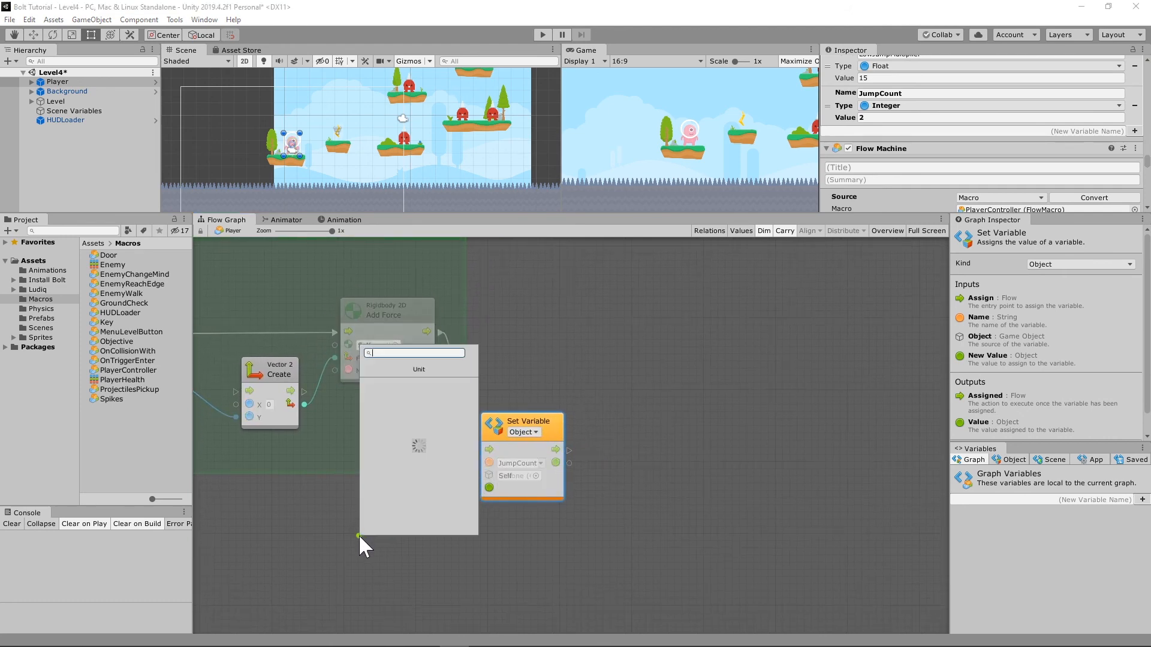
Feed Set Variable from a Subtract node whose A input reads JumpCount
text(Subt)
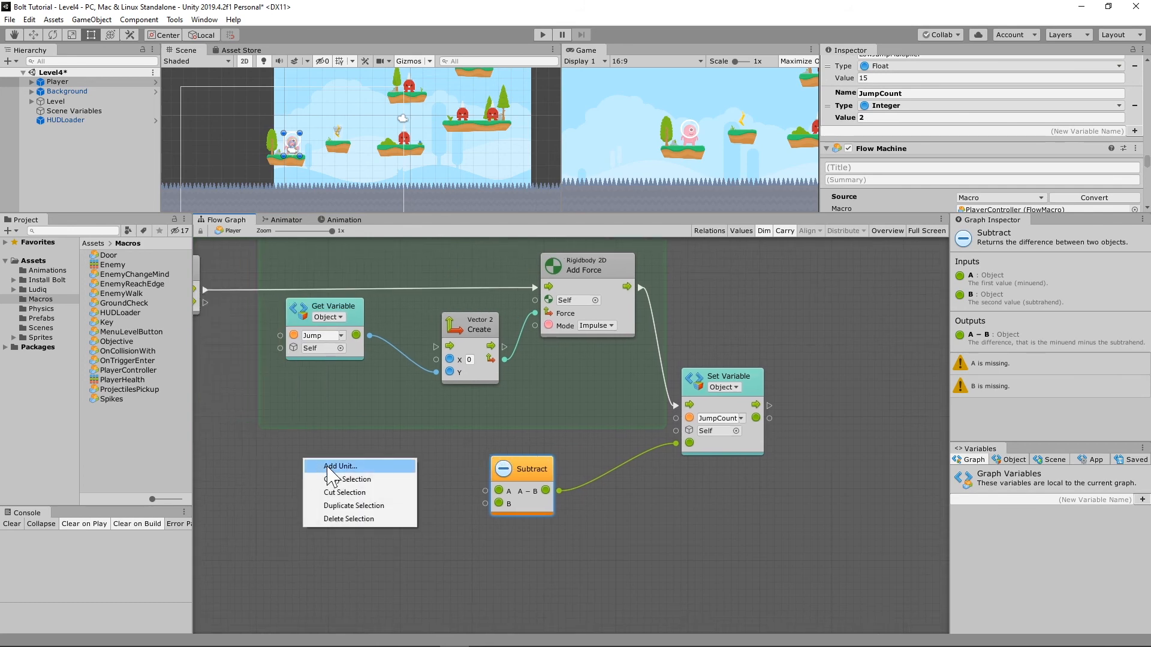
click(340, 467)
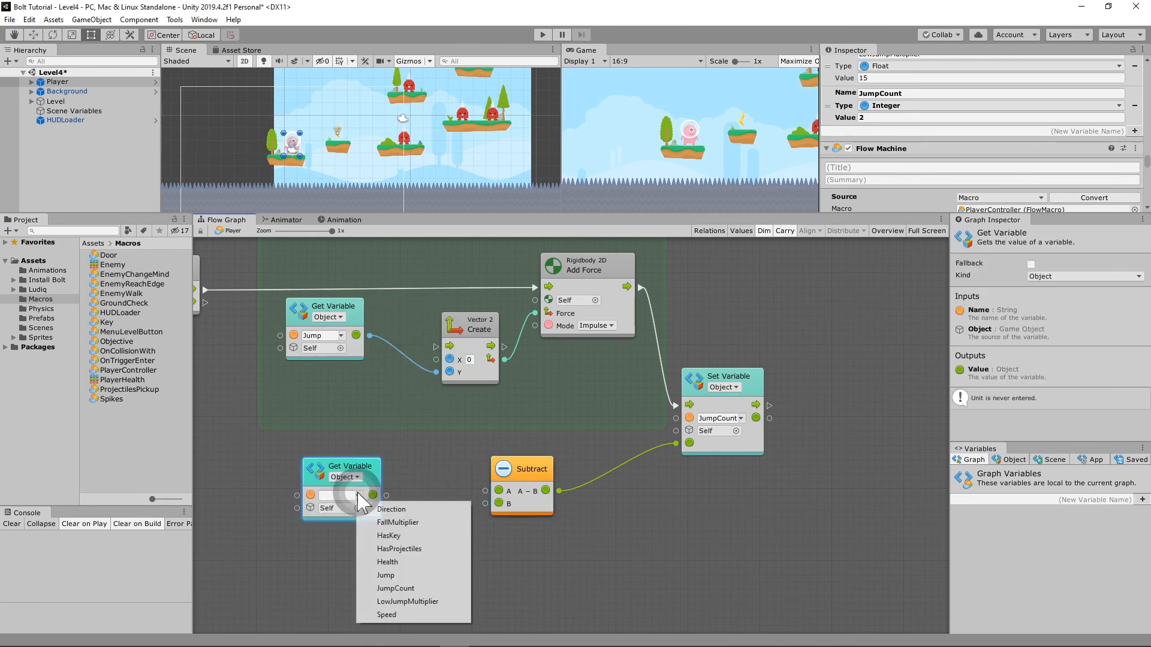
click(396, 588)
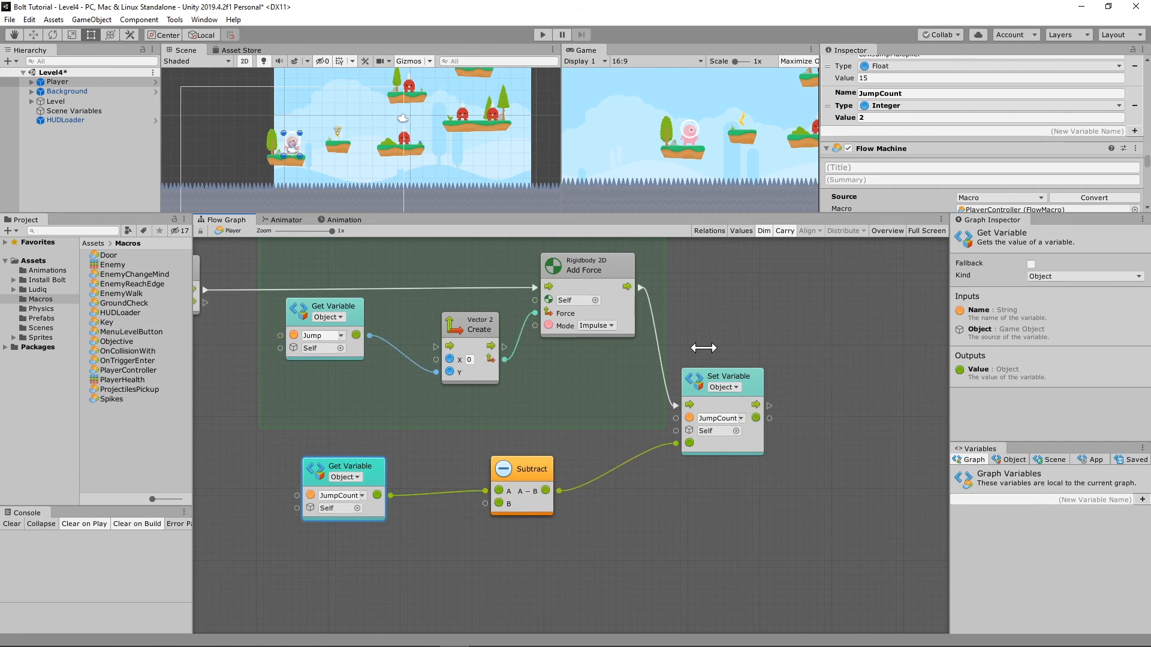
mouse_move(590, 494)
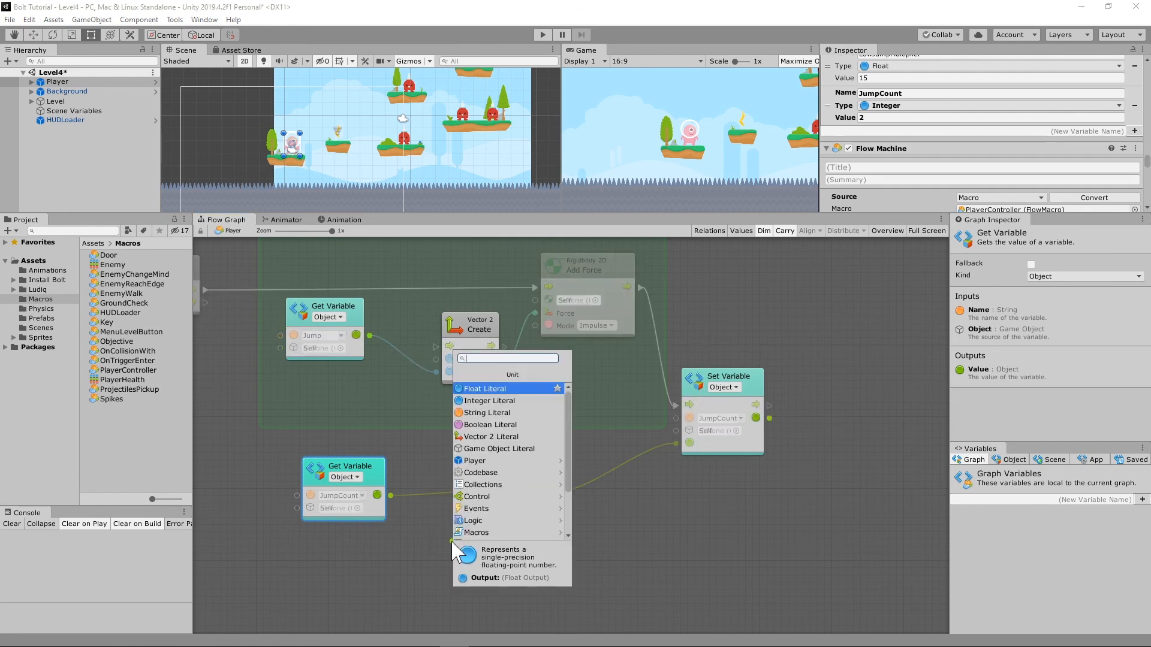
mouse_move(544, 392)
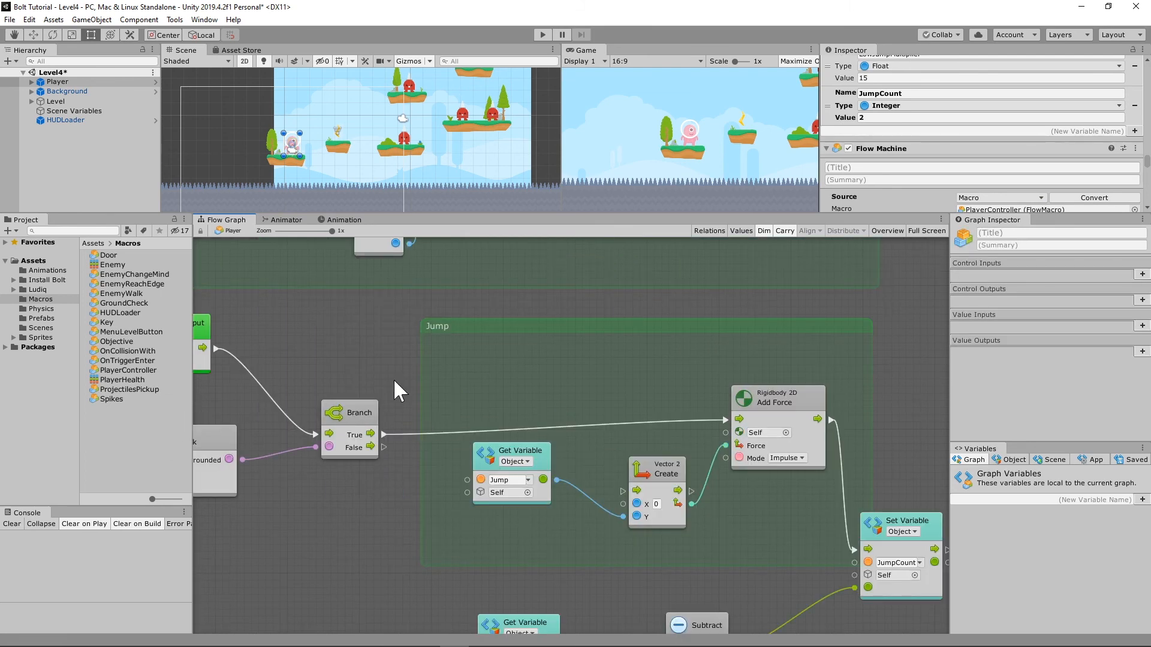
mouse_move(535, 357)
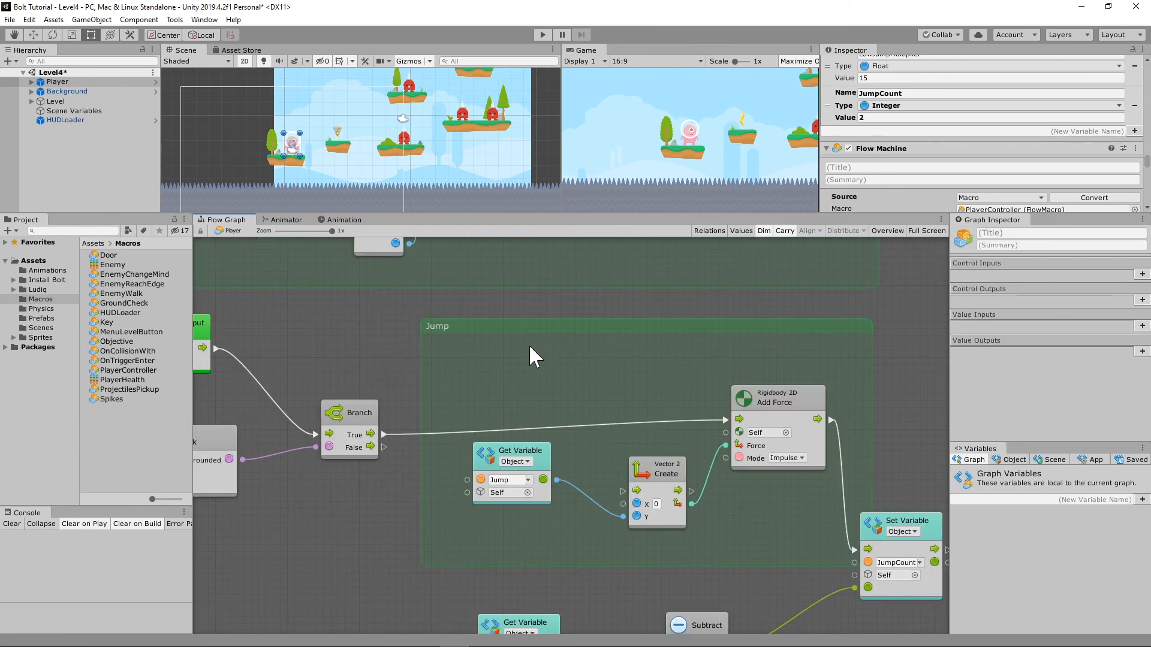
mouse_move(21, 571)
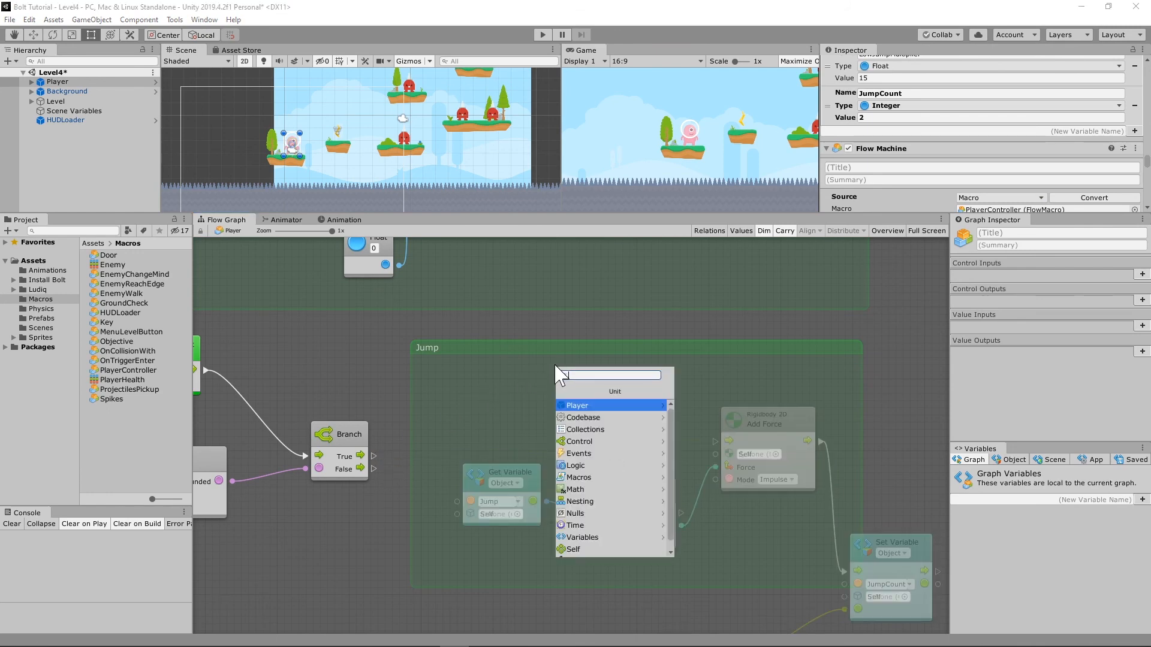
Insert a Set Object Variable JumpCount with Integer 2 between Branch True and Add Force
text(Set Variable)
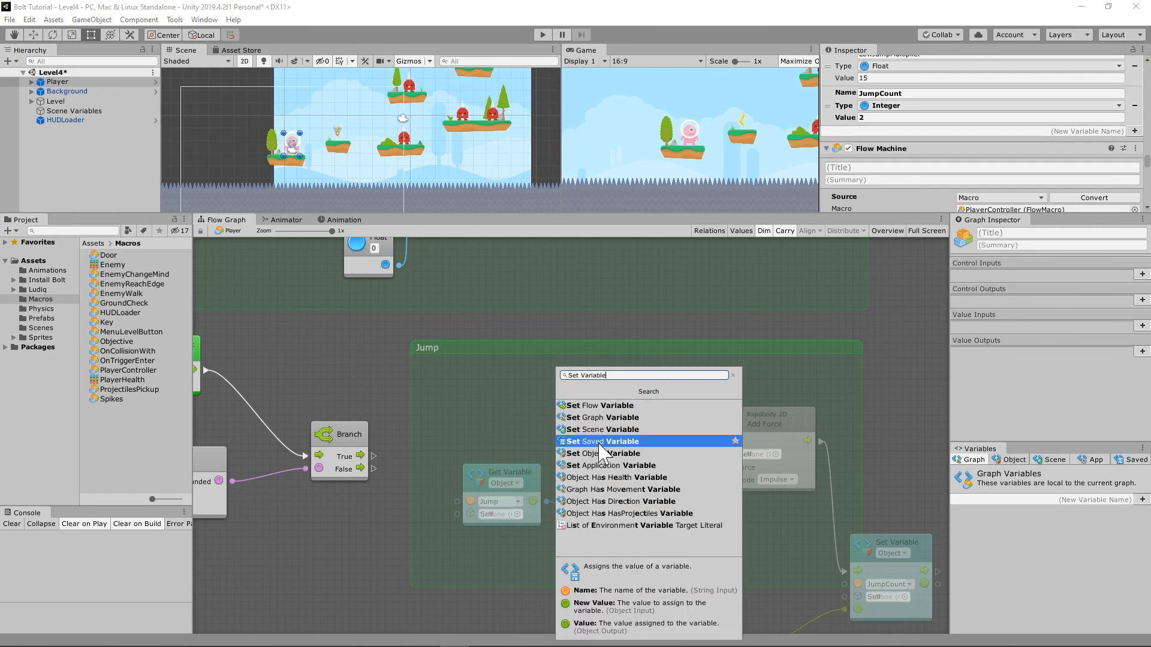
click(599, 453)
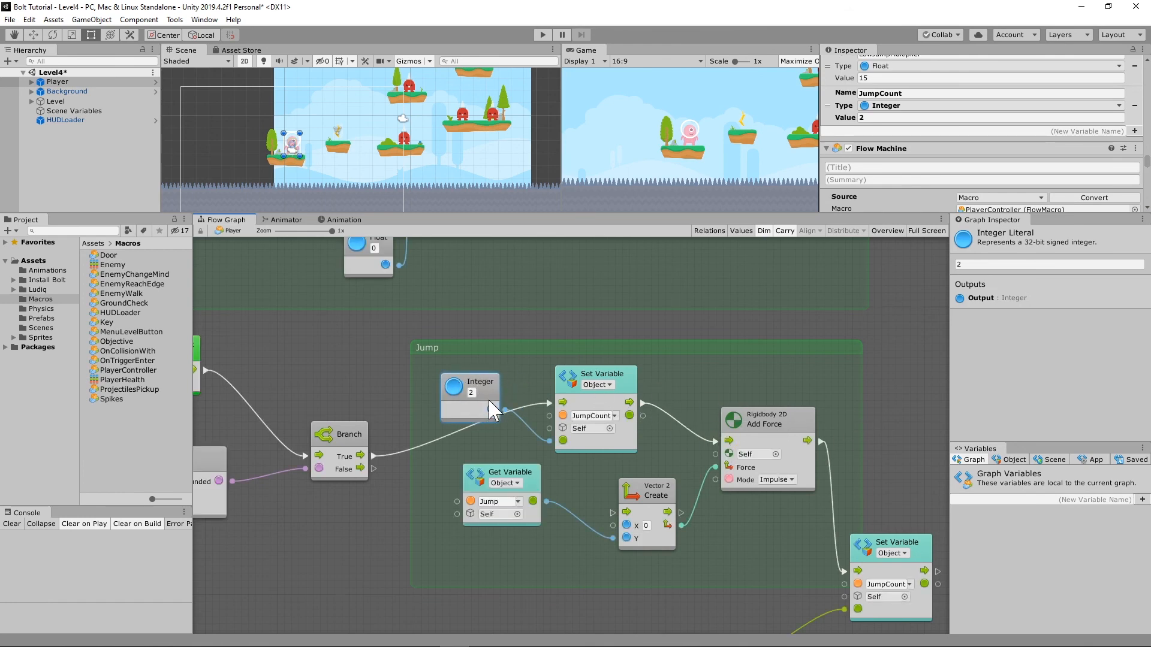
mouse_move(887, 129)
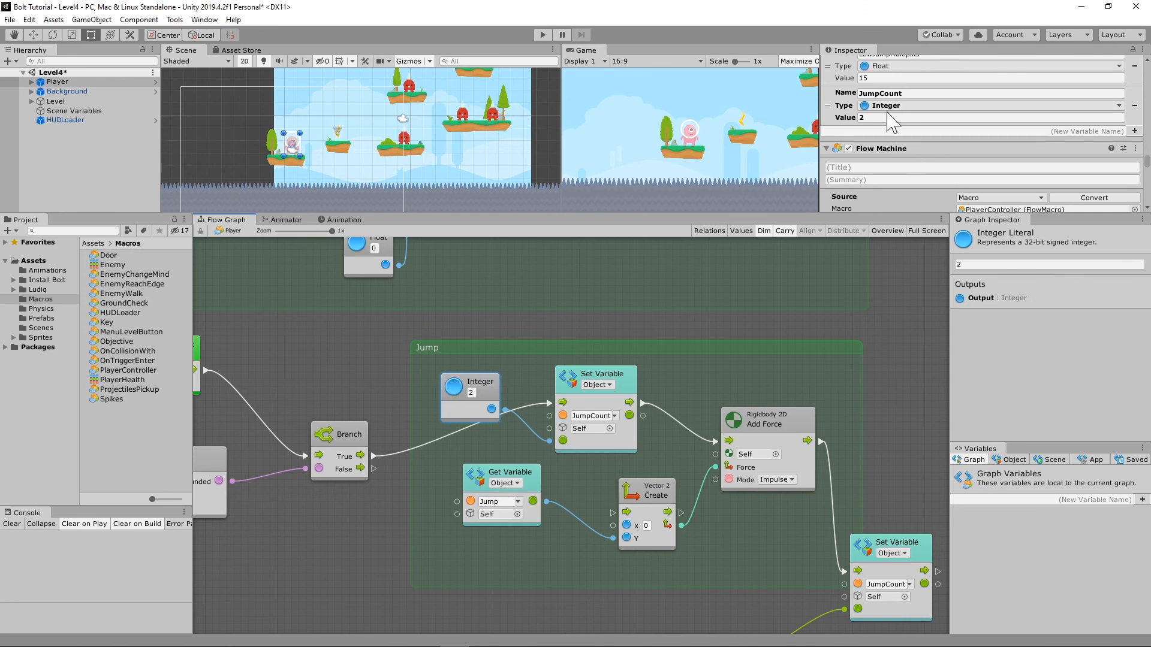
mouse_move(870, 118)
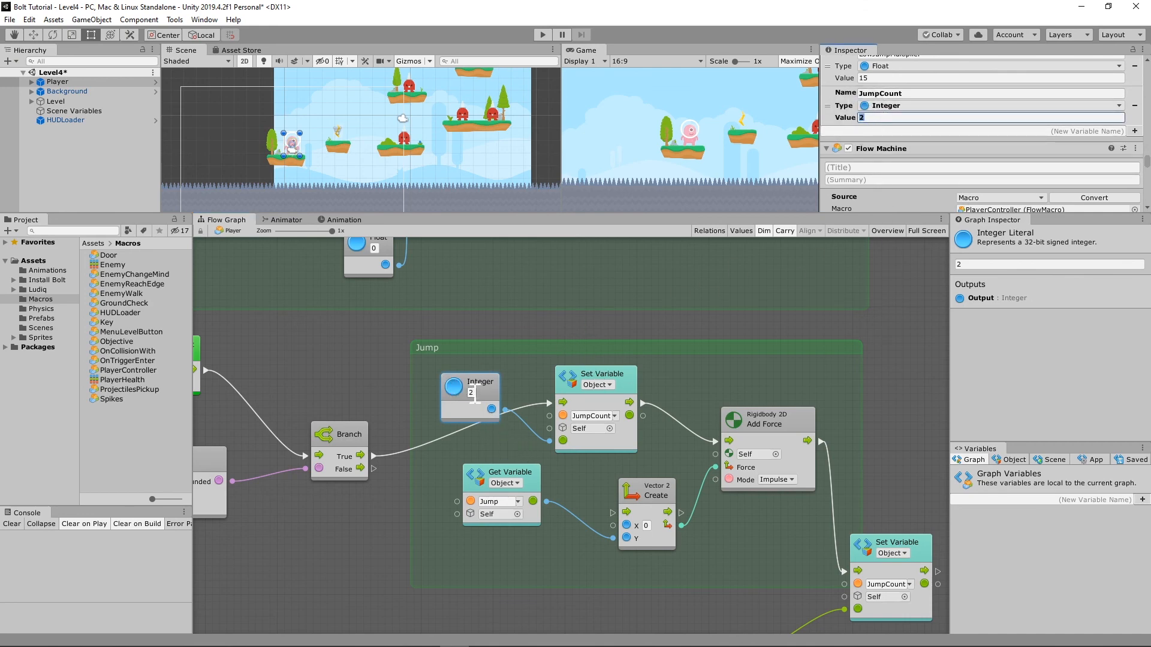
click(494, 369)
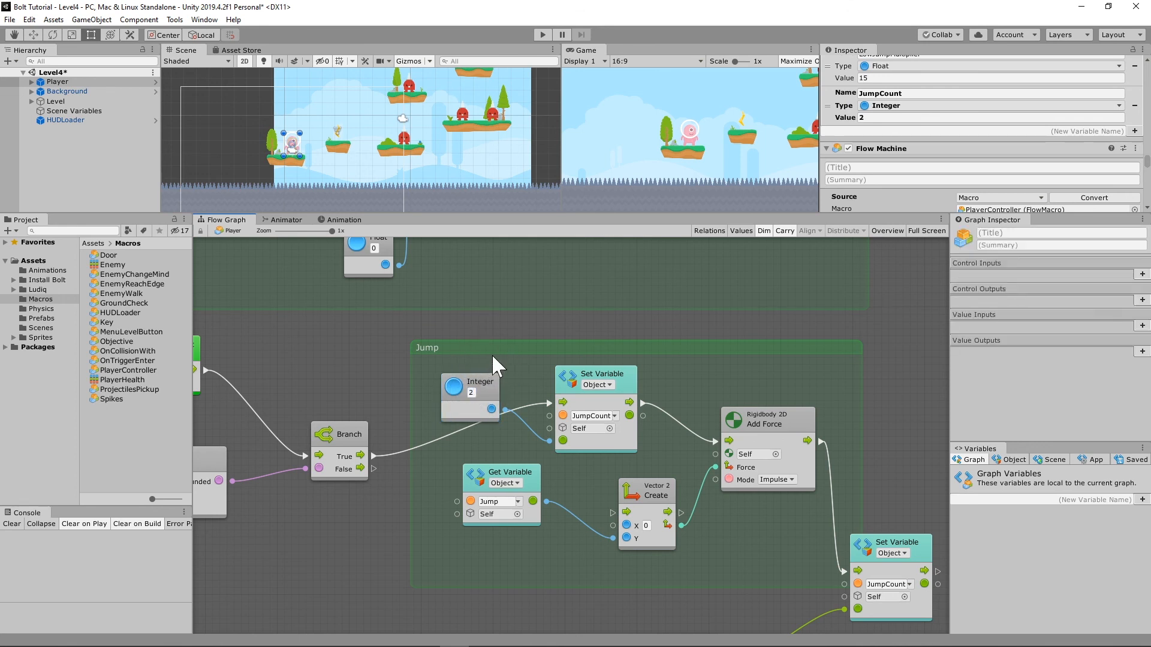
click(426, 348)
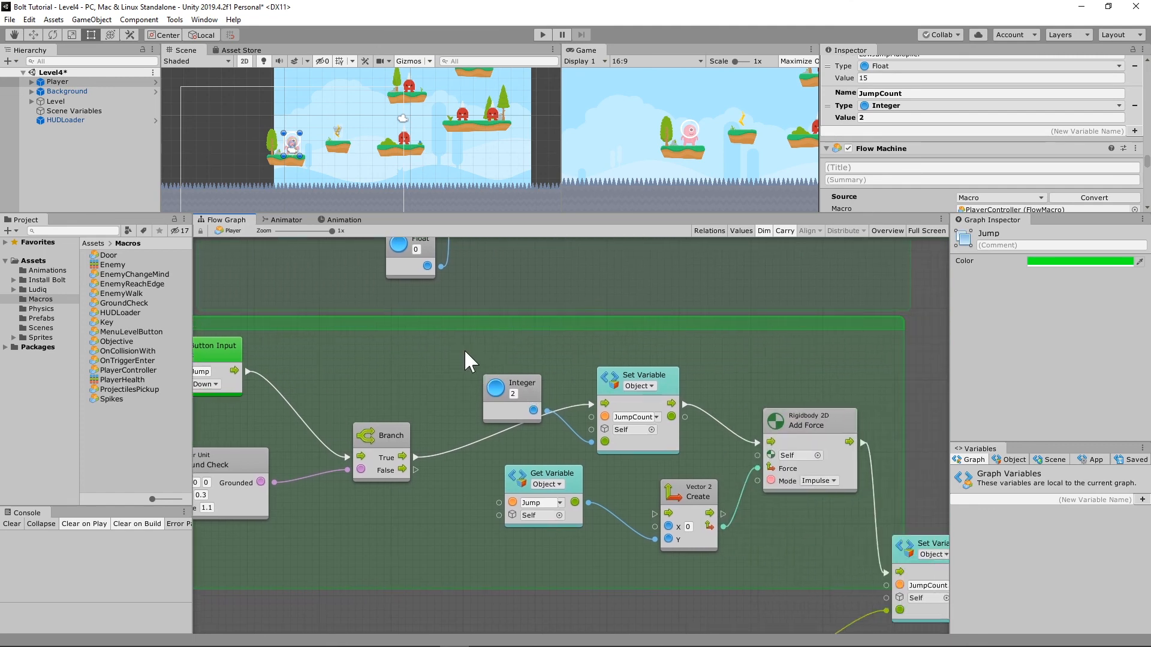
Wrap the Integer 2 node in a new group titled 'JUMP COUNT!'
click(511, 385)
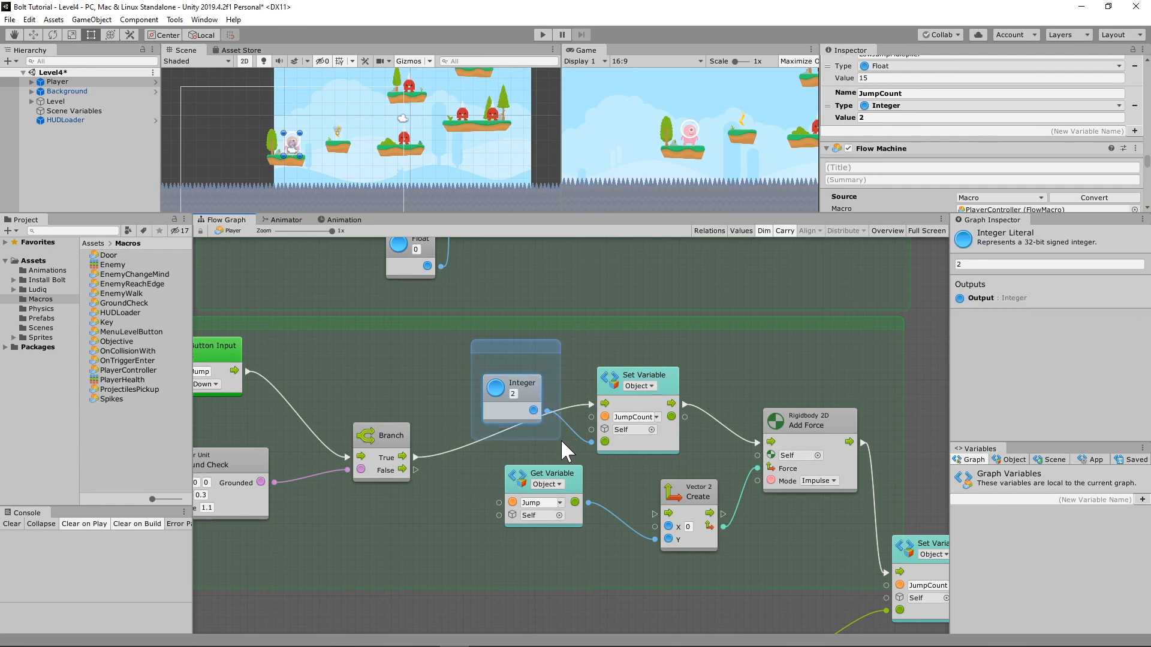
click(490, 348)
text(JUMP COUNT!)
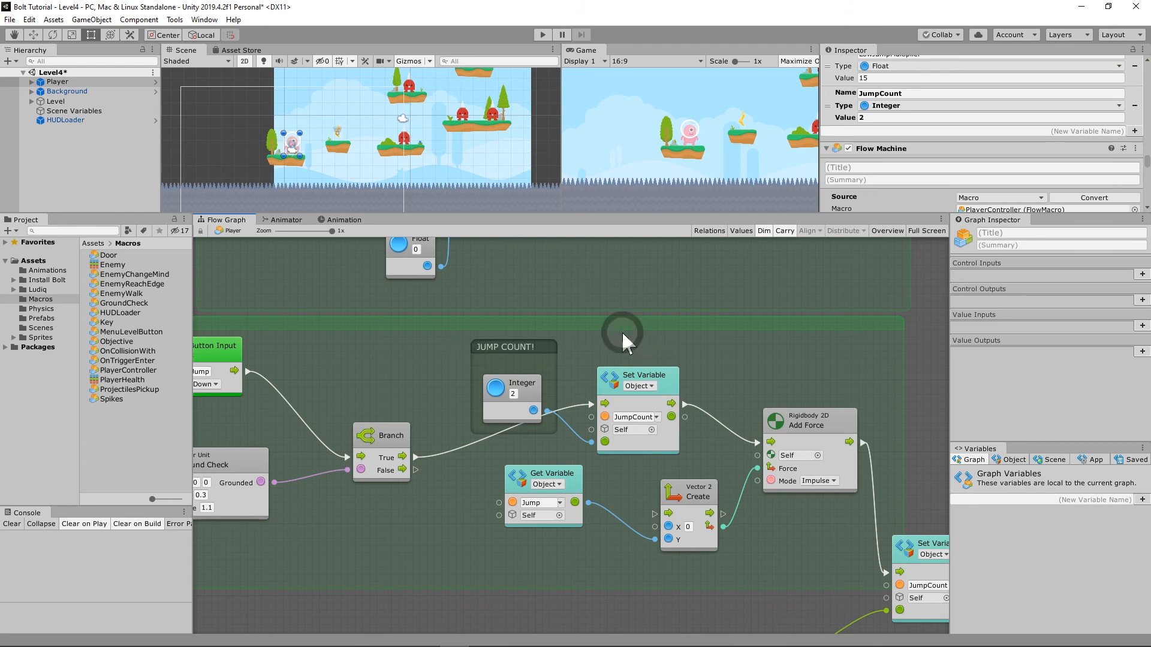
scroll(down, 3)
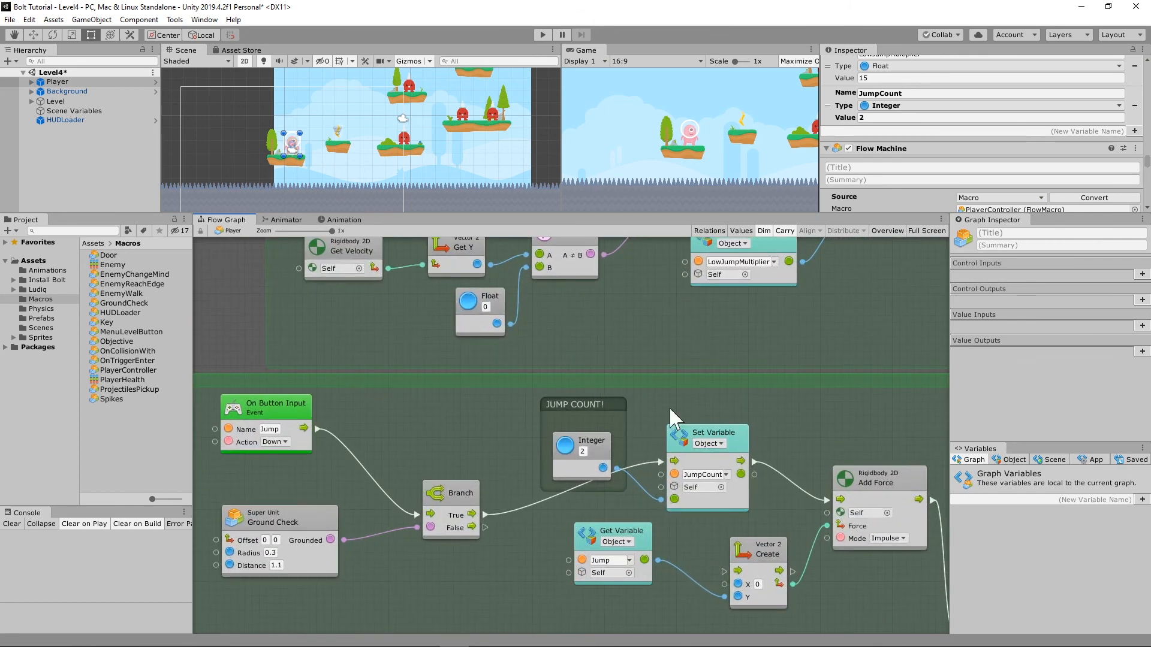
mouse_move(686, 399)
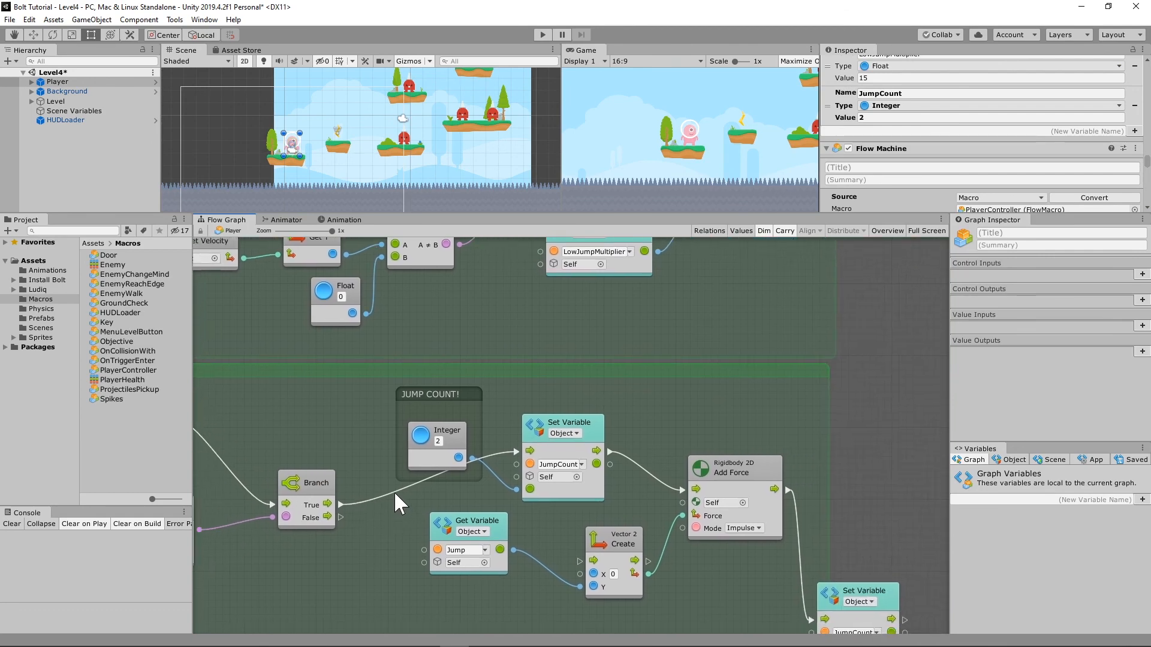
mouse_move(498, 504)
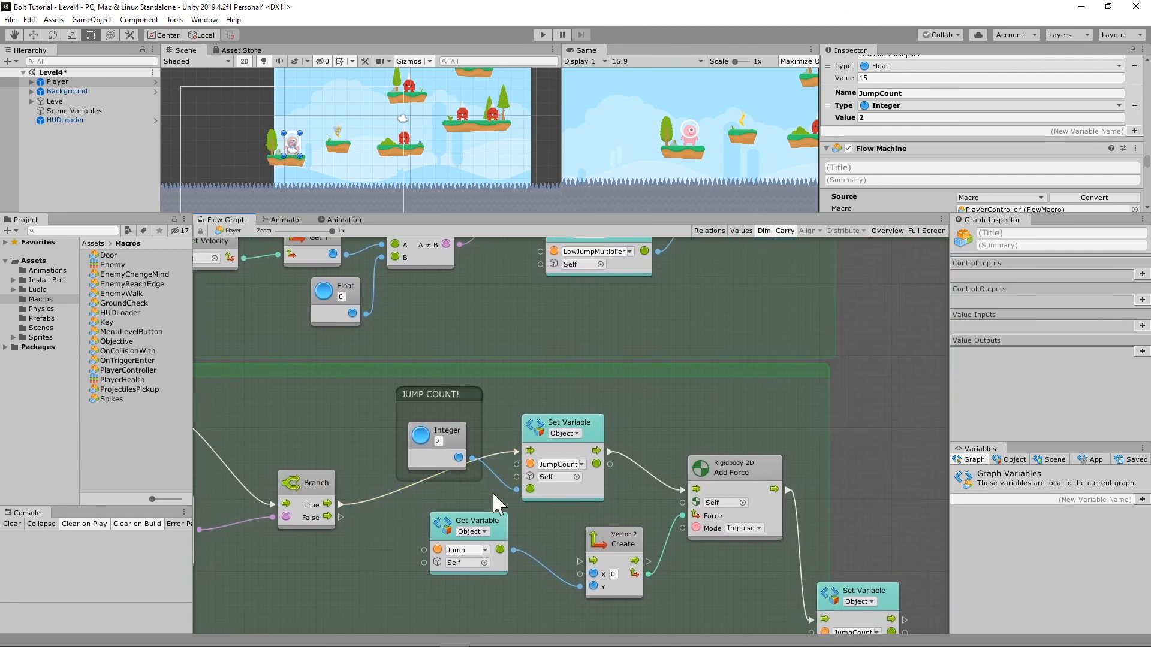
mouse_move(738, 482)
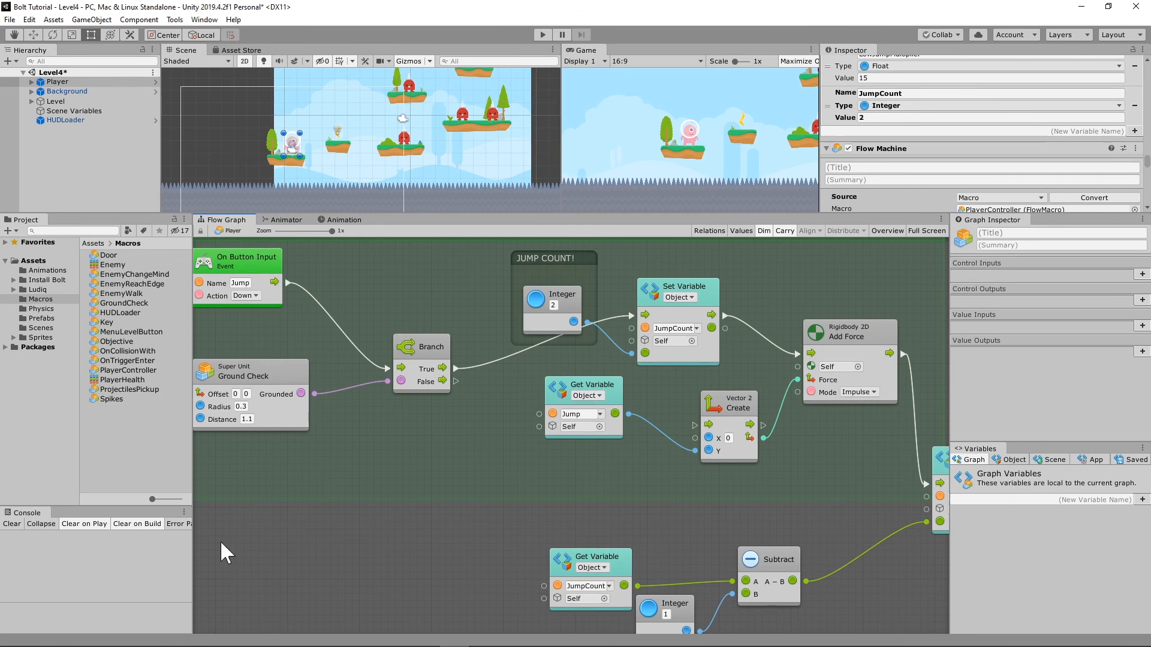
mouse_move(499, 501)
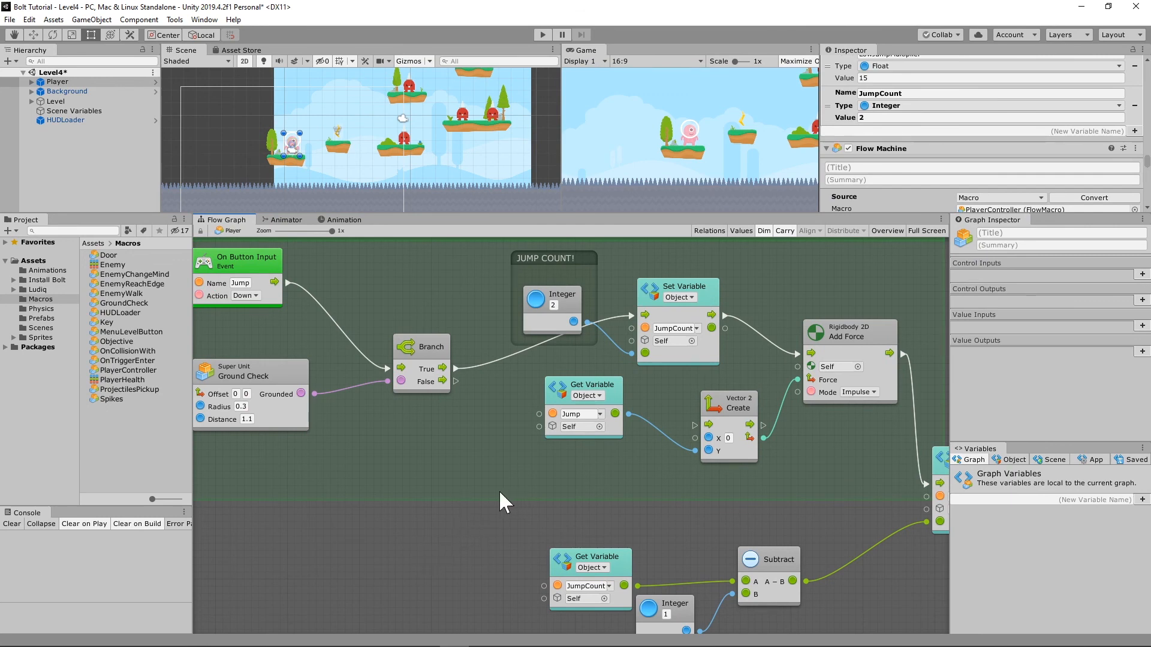
mouse_move(511, 505)
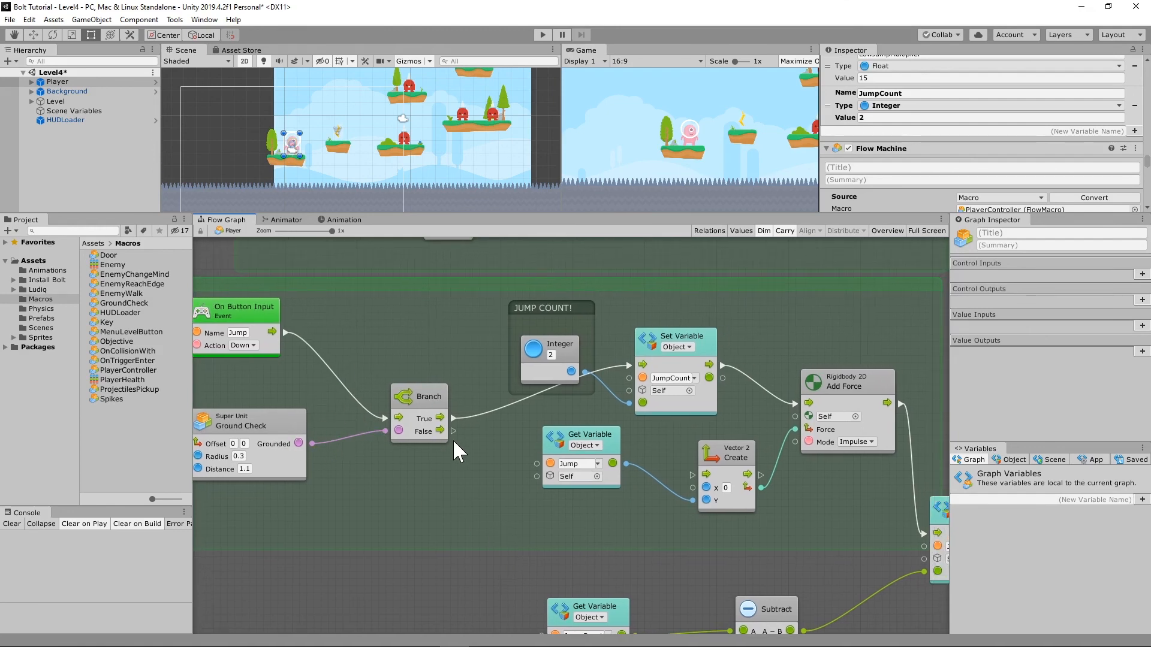
mouse_move(189, 452)
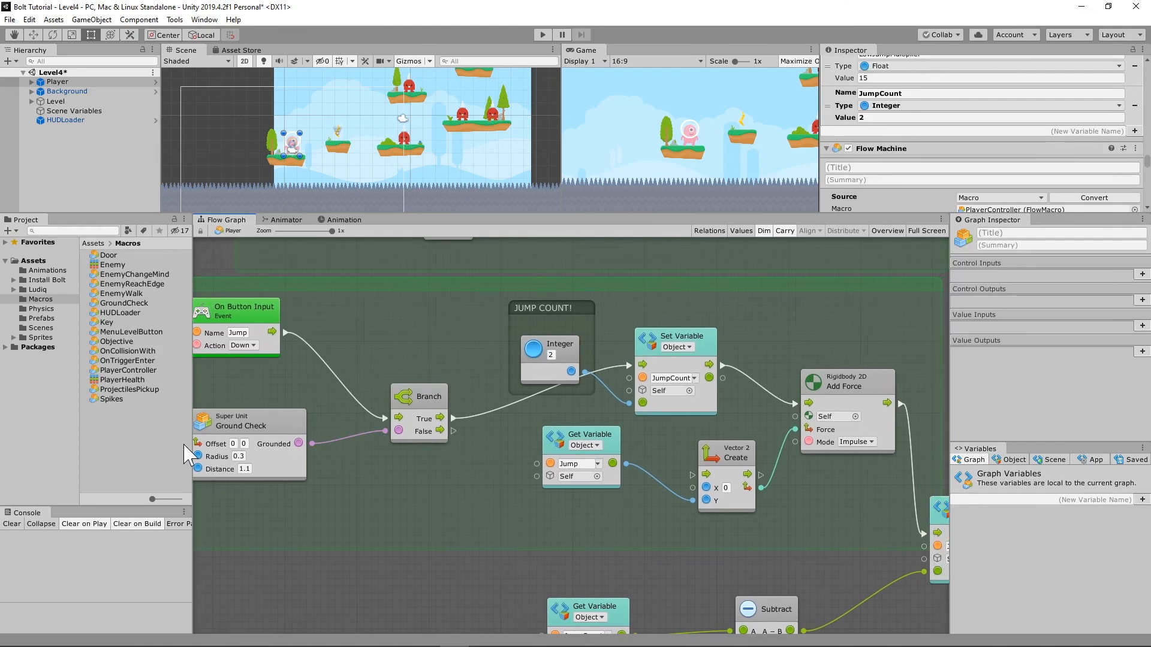
mouse_move(434, 458)
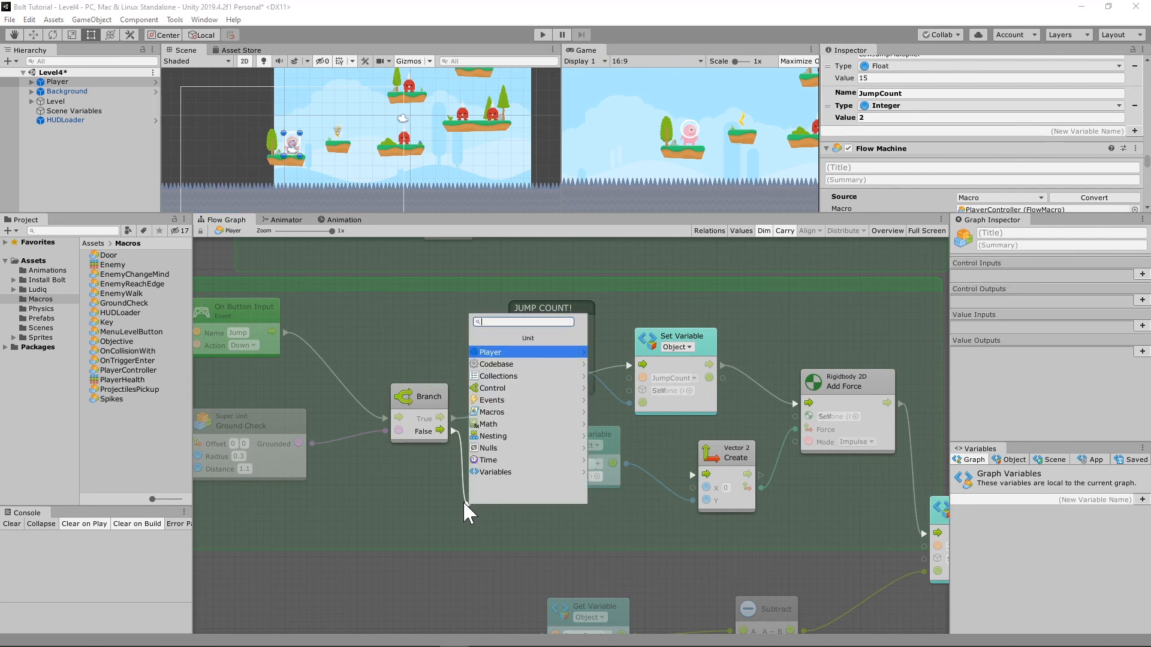
Add a second Branch node off the first Branch's False port
text(Br)
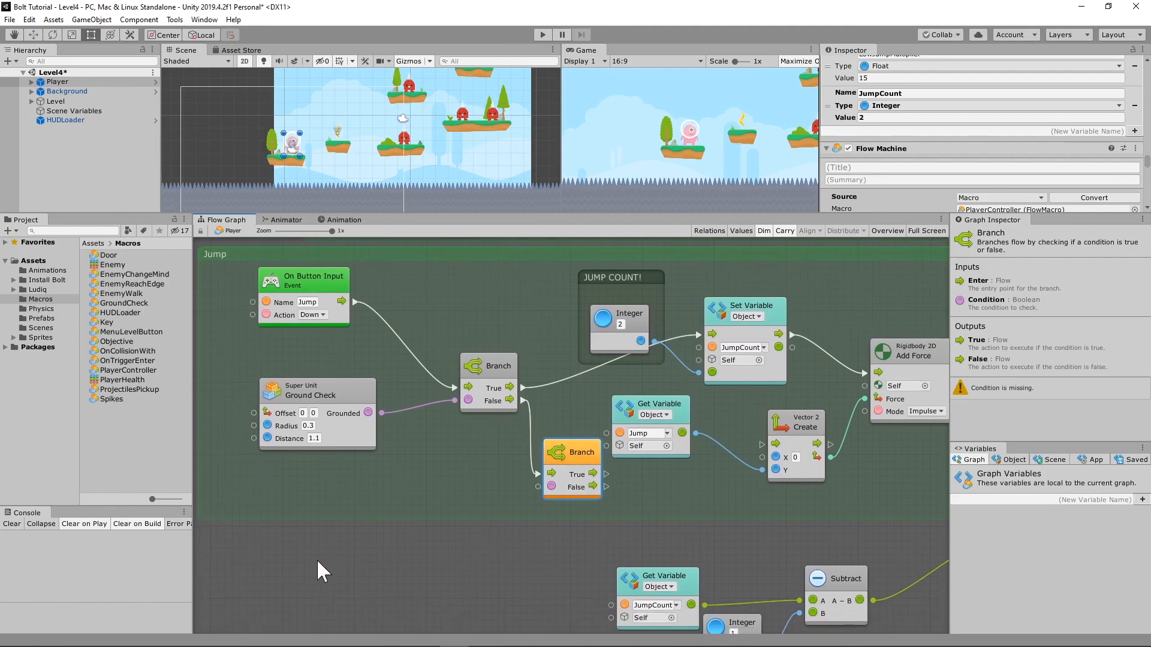
Add Get Variable JumpCount and a Greater Or Equal comparison reading it
right_click(321, 571)
text(Ga)
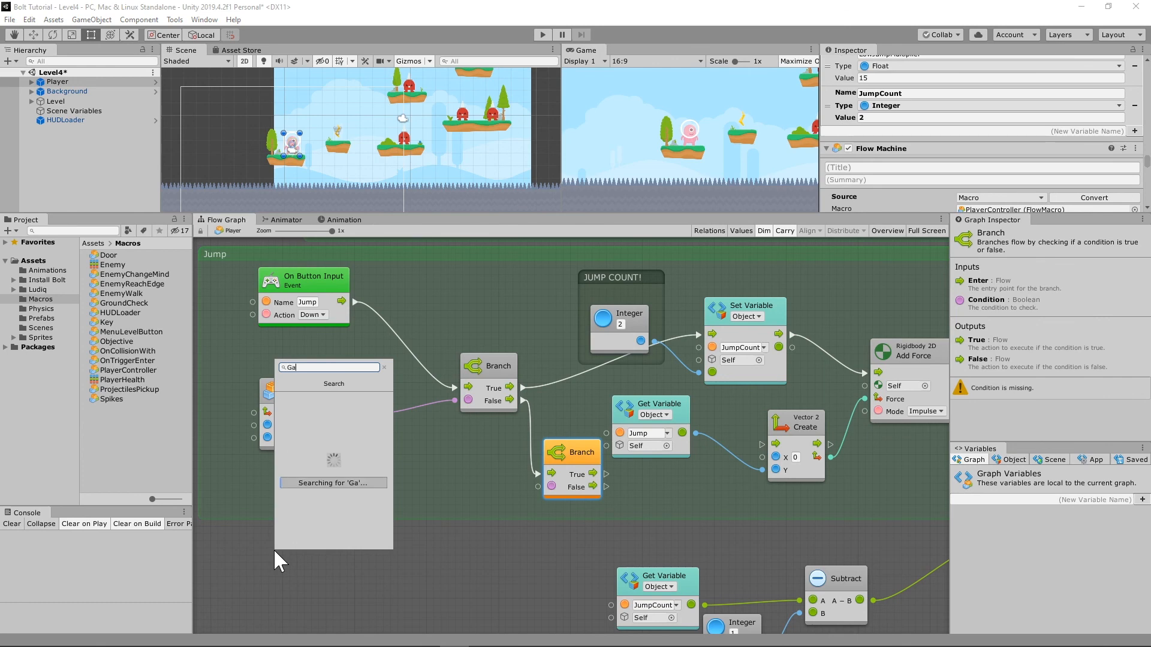
text(et Variable)
text(greater)
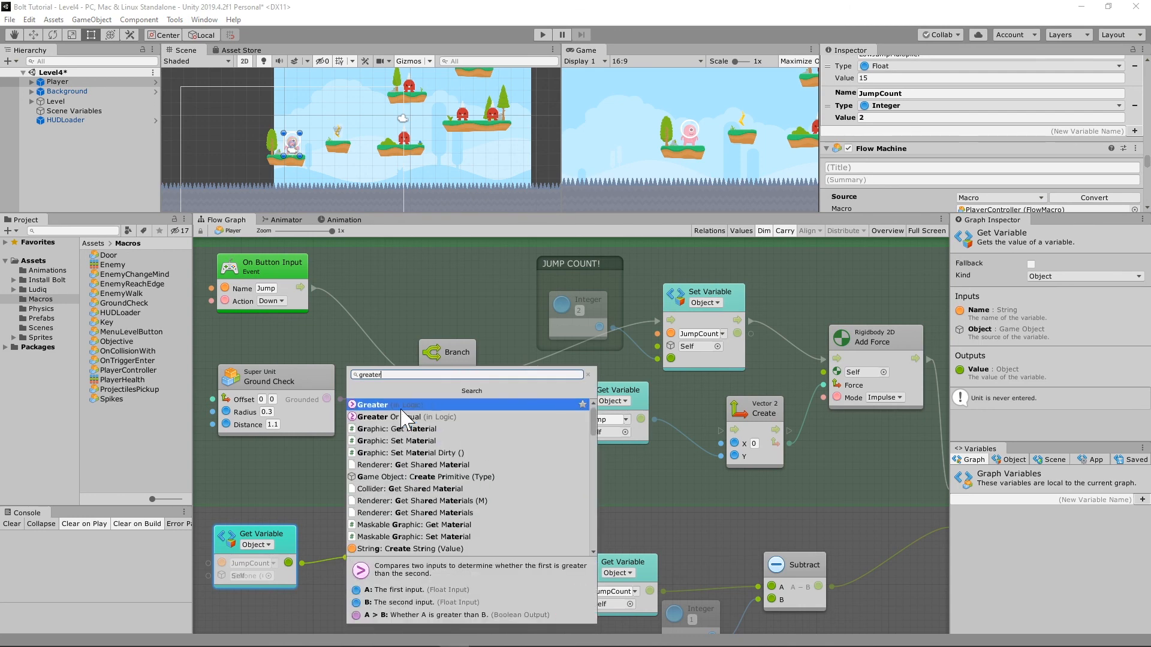
click(393, 417)
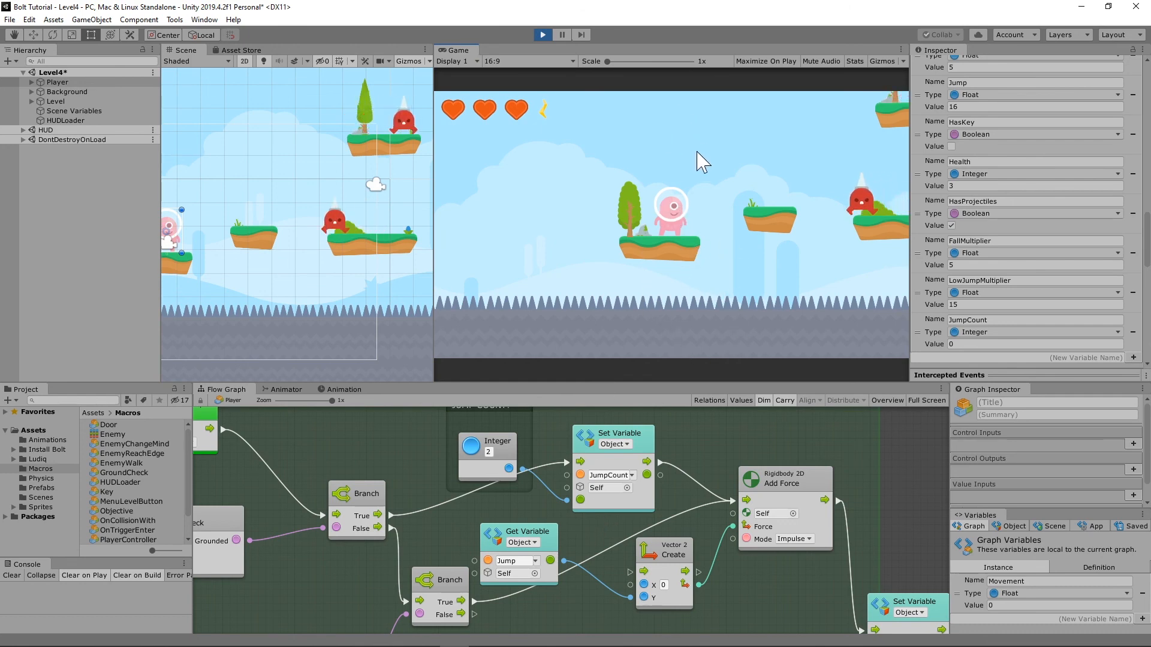
mouse_move(703, 319)
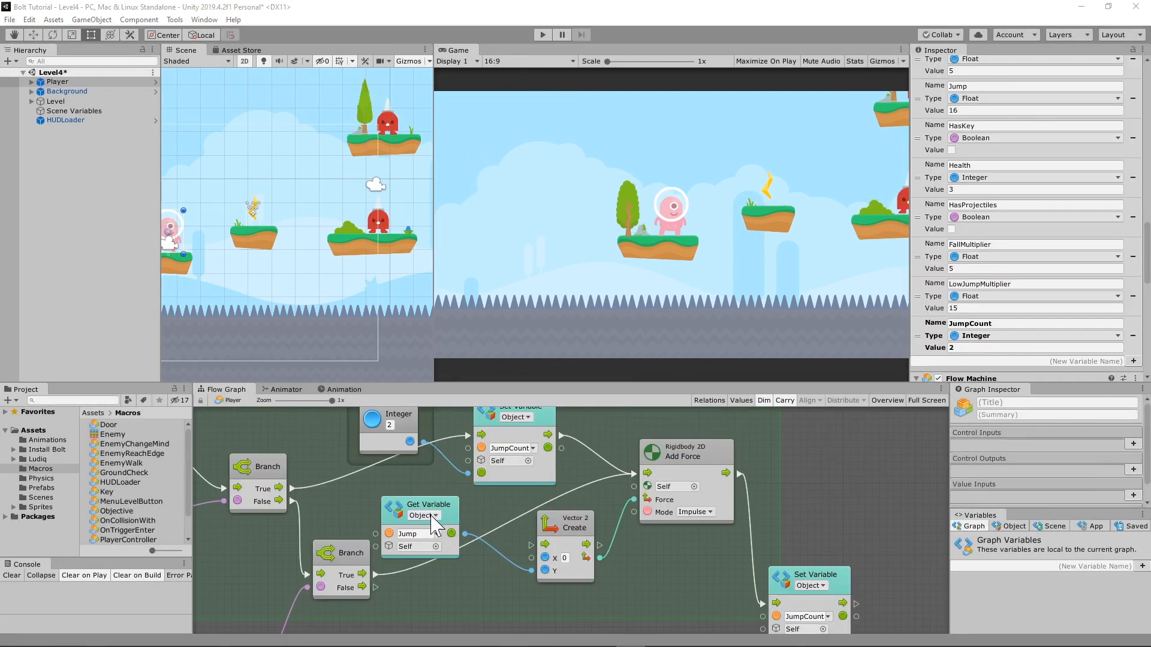
scroll(down, 3)
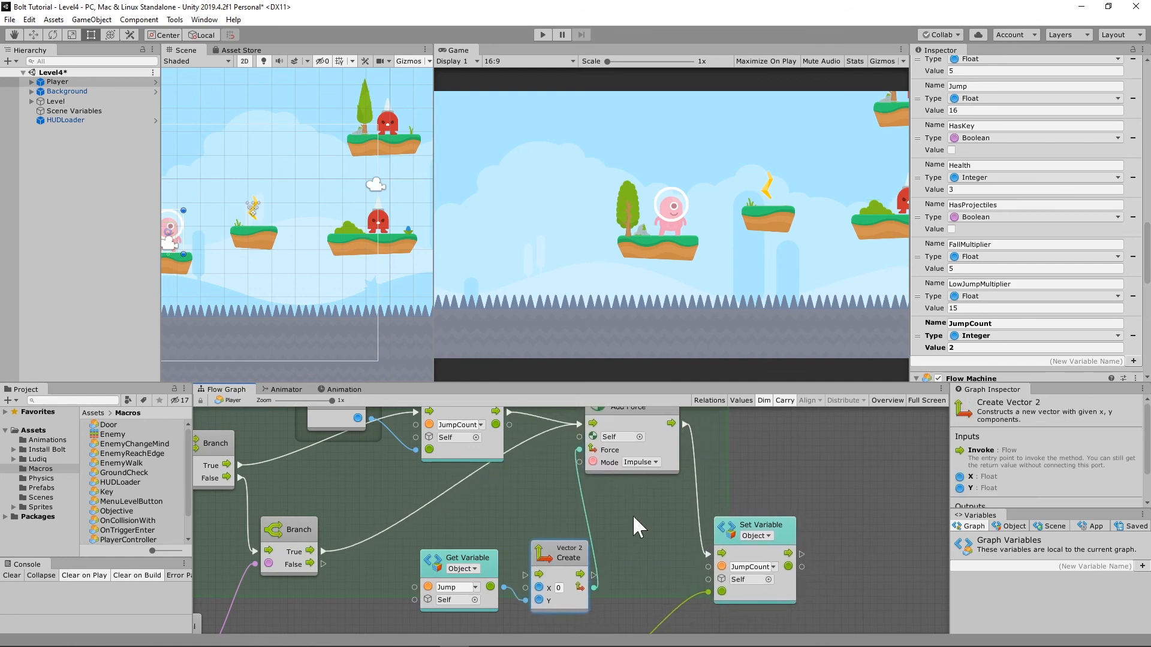
scroll(down, 3)
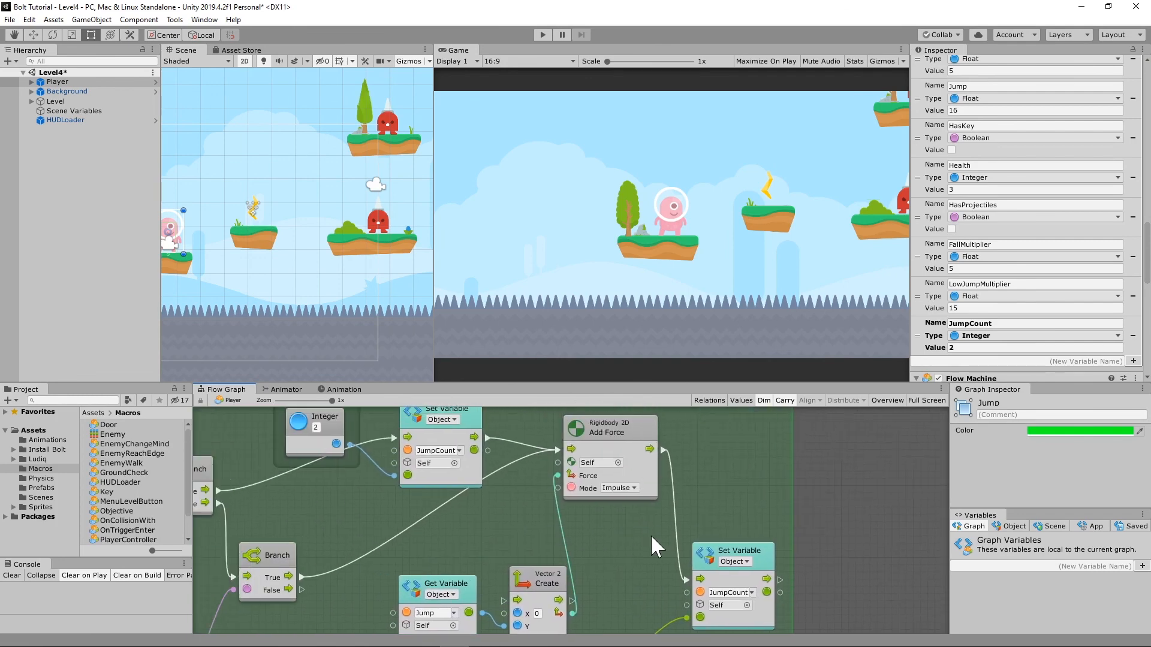
drag(653, 546, 412, 547)
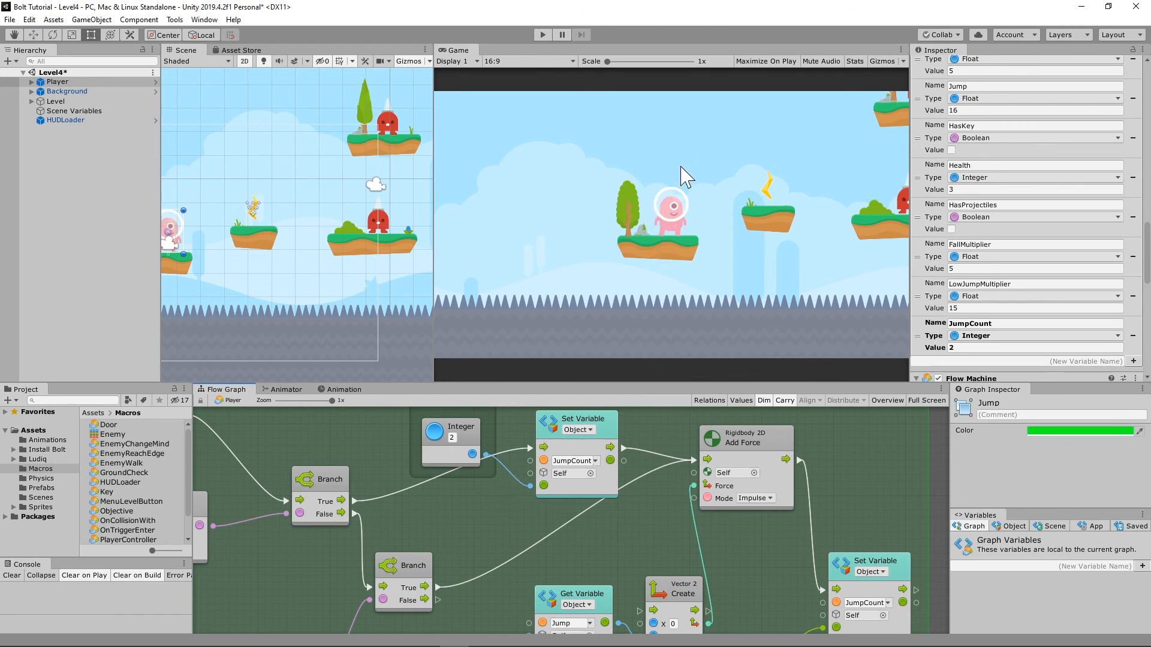
mouse_move(490, 606)
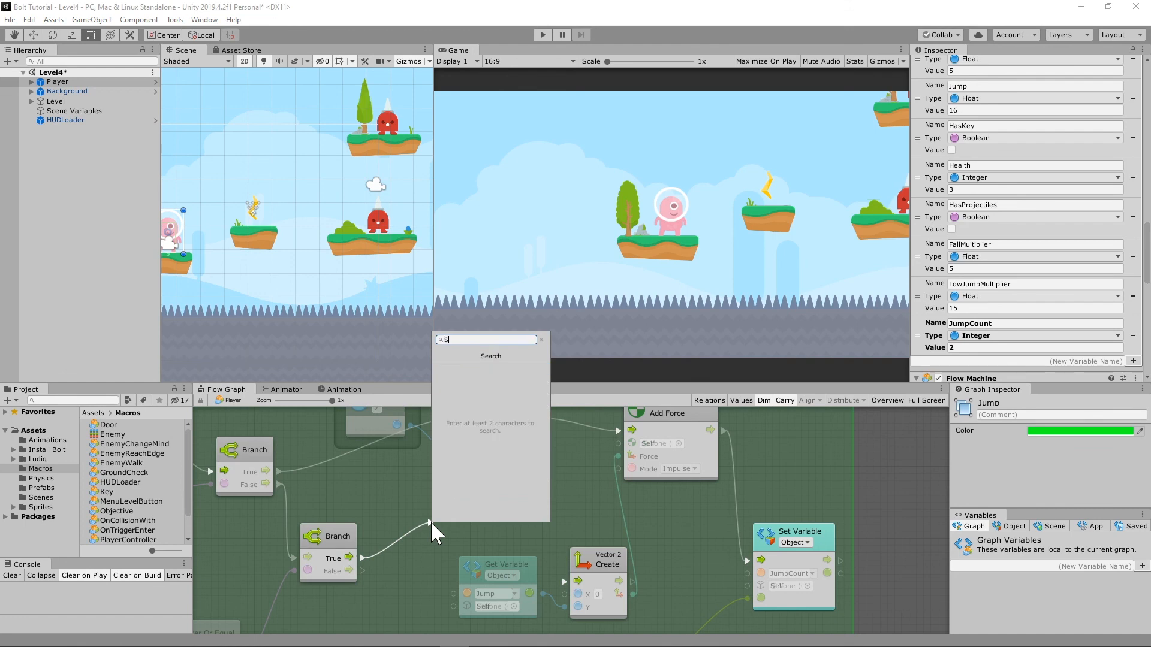
Route the second Branch's True output through Rigidbody 2D Set Velocity into Add Force
text(Set Velocity)
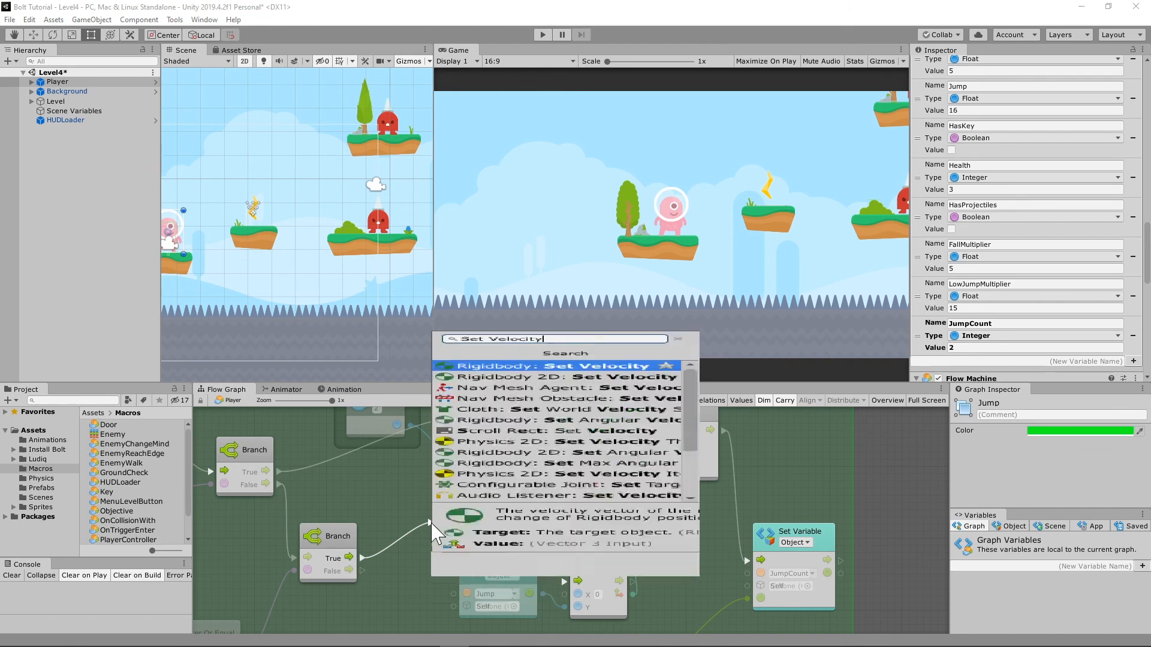
click(566, 376)
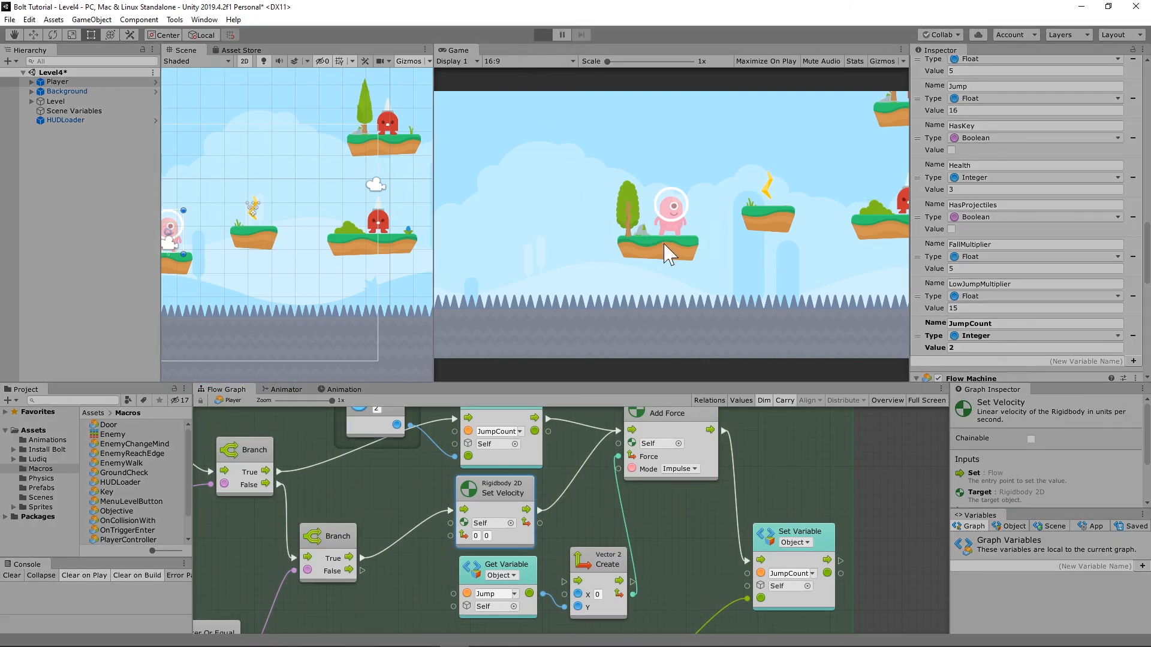
mouse_move(549, 144)
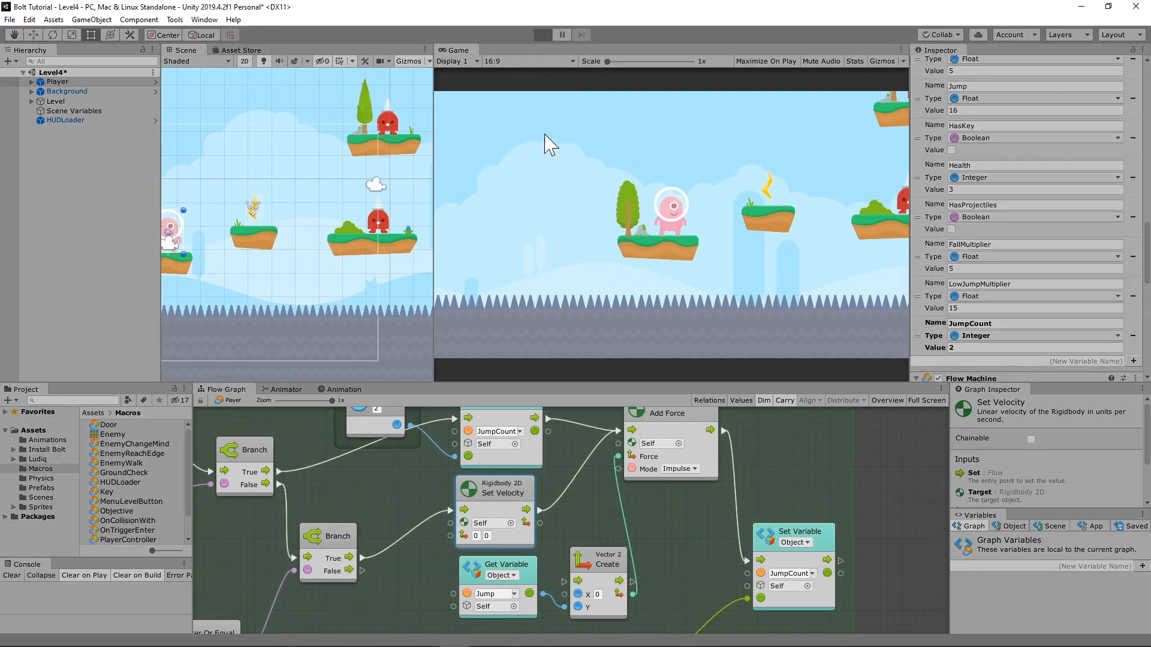
mouse_move(619, 135)
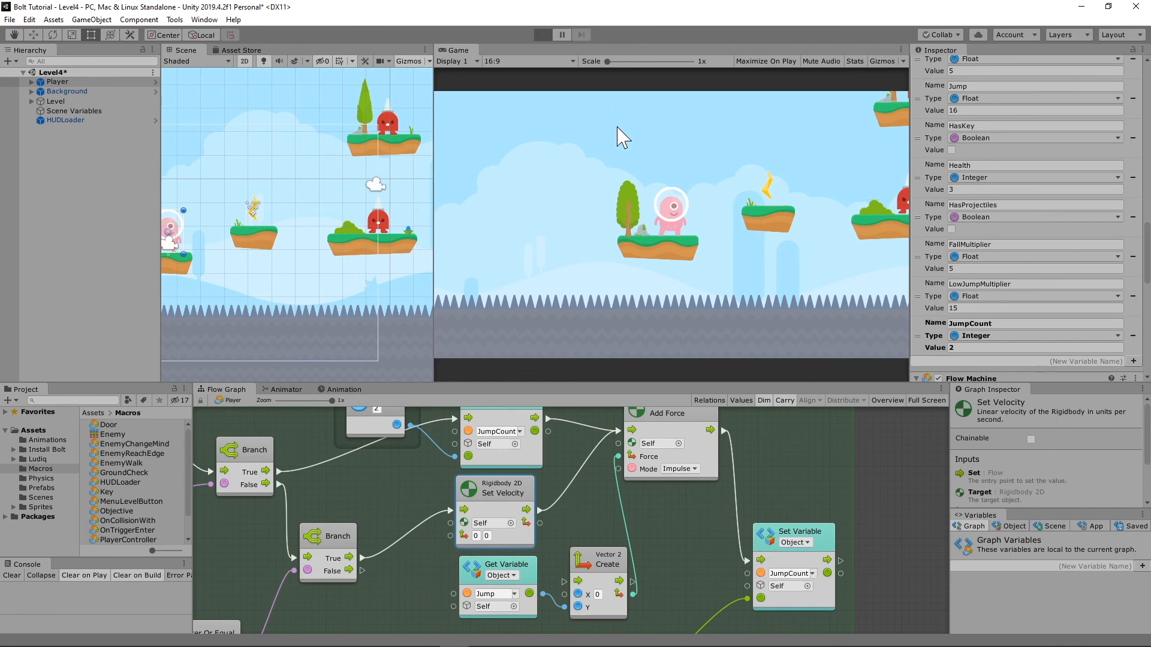
click(541, 34)
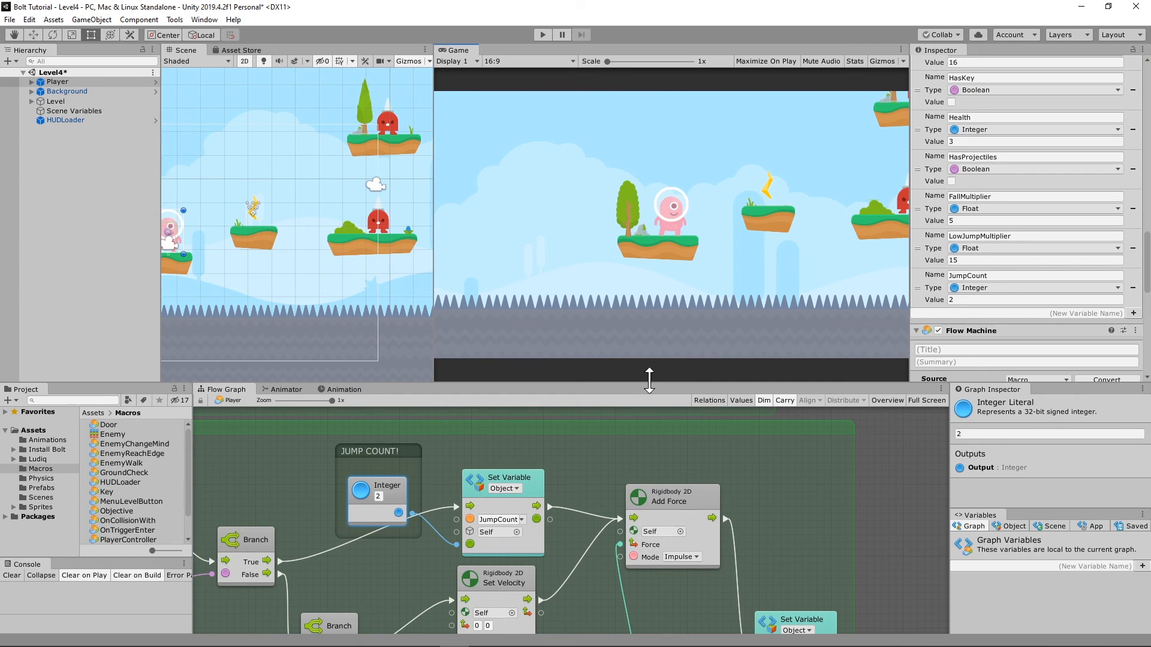
mouse_move(926, 269)
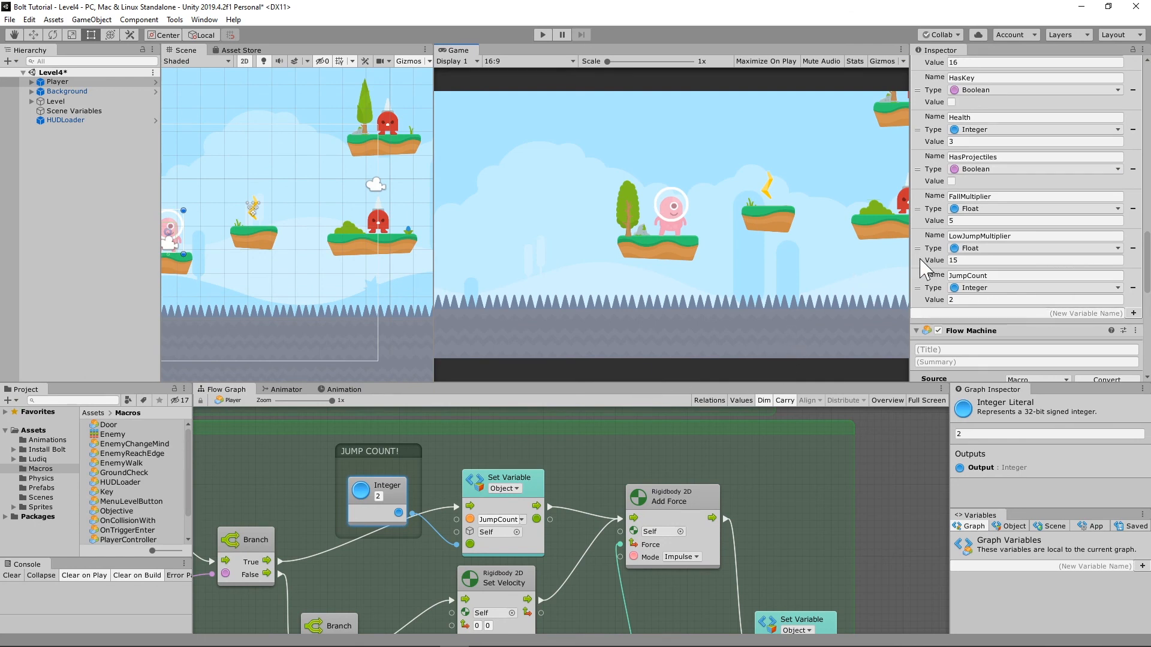
Apply all the Player's prefab overrides, including its variables, to the prefab
click(53, 81)
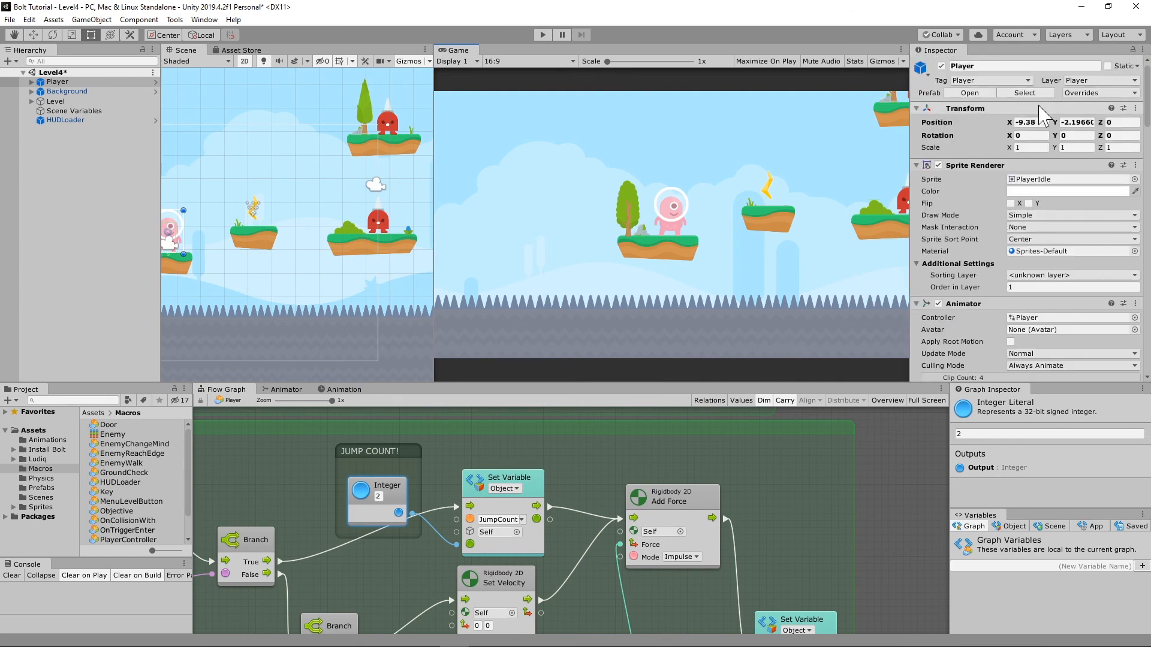
click(1098, 93)
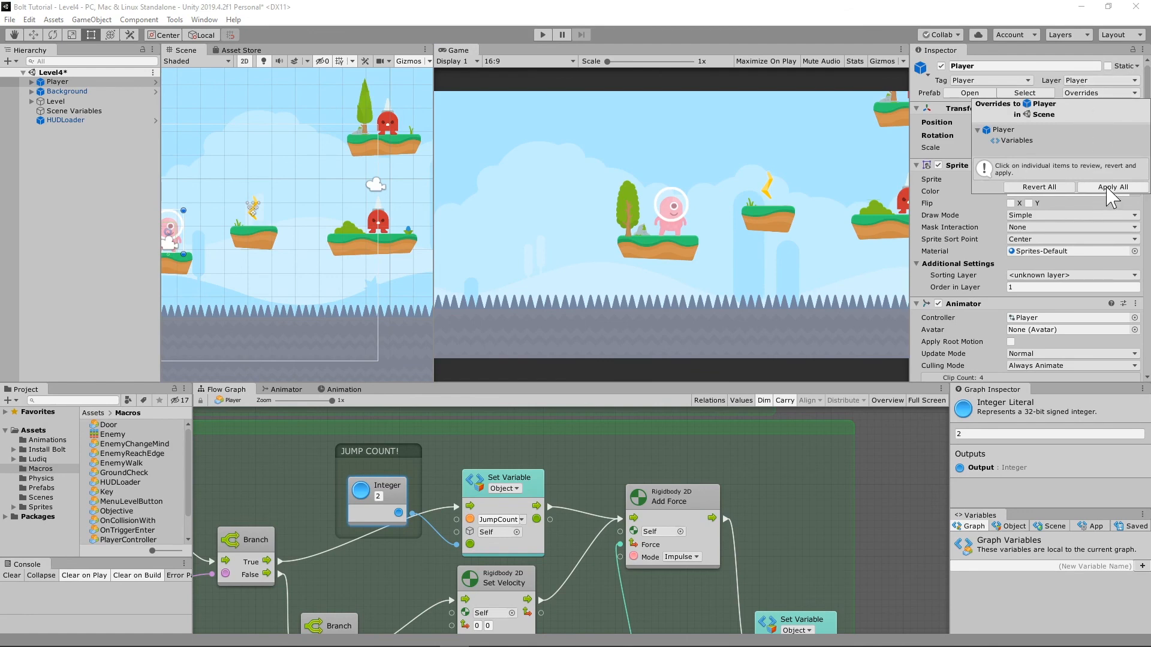
click(1112, 186)
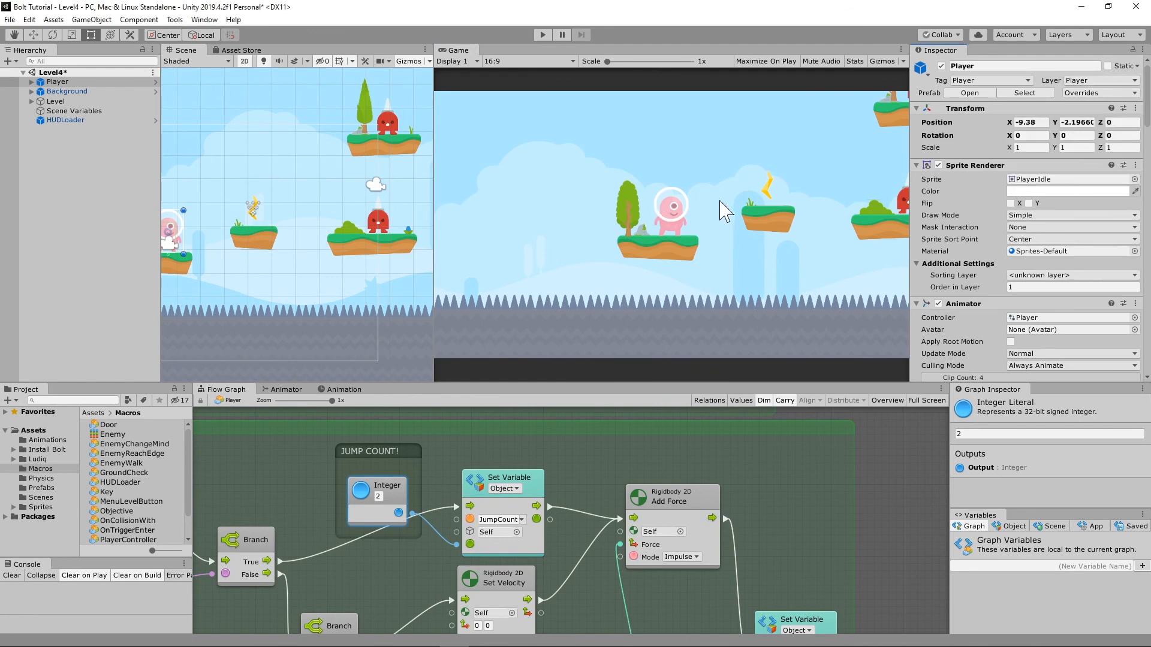
mouse_move(976, 253)
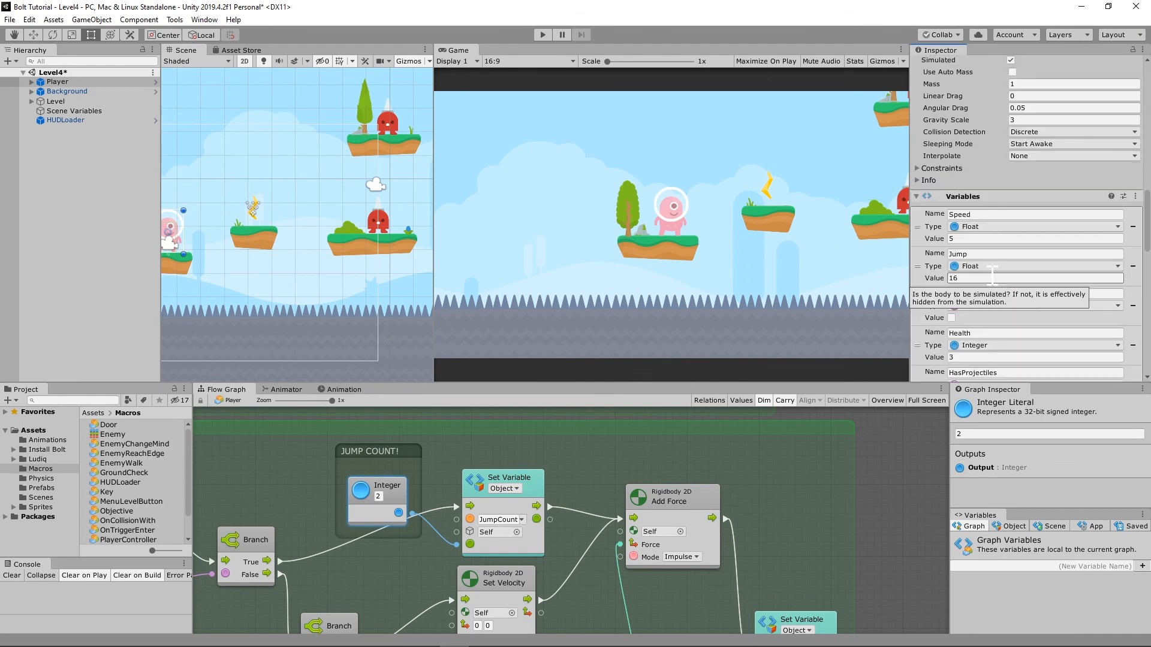
Set the JUMP COUNT! Integer node to 3 and enter Play mode to test the triple jump
scroll(down, 3)
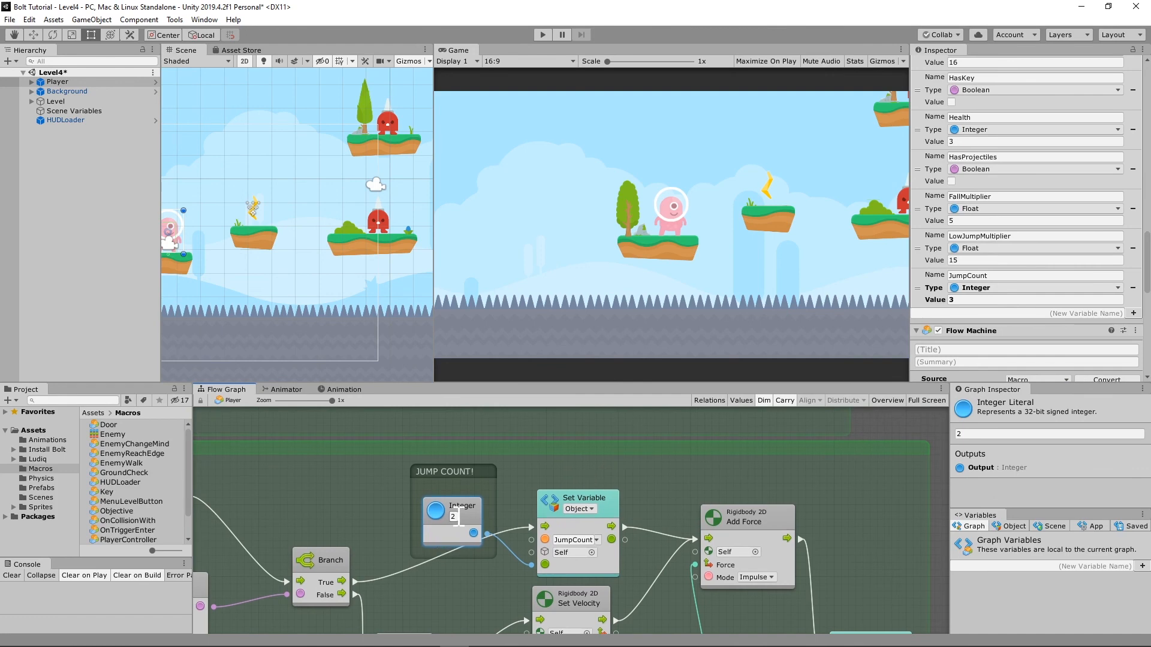
text(3)
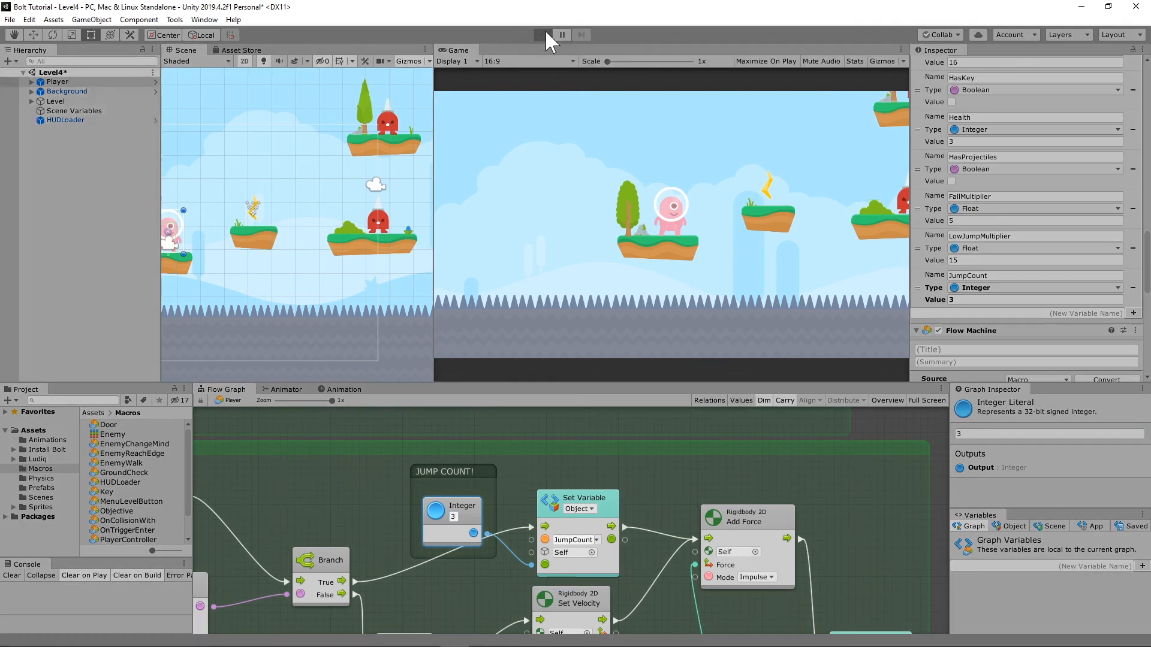
mouse_move(602, 145)
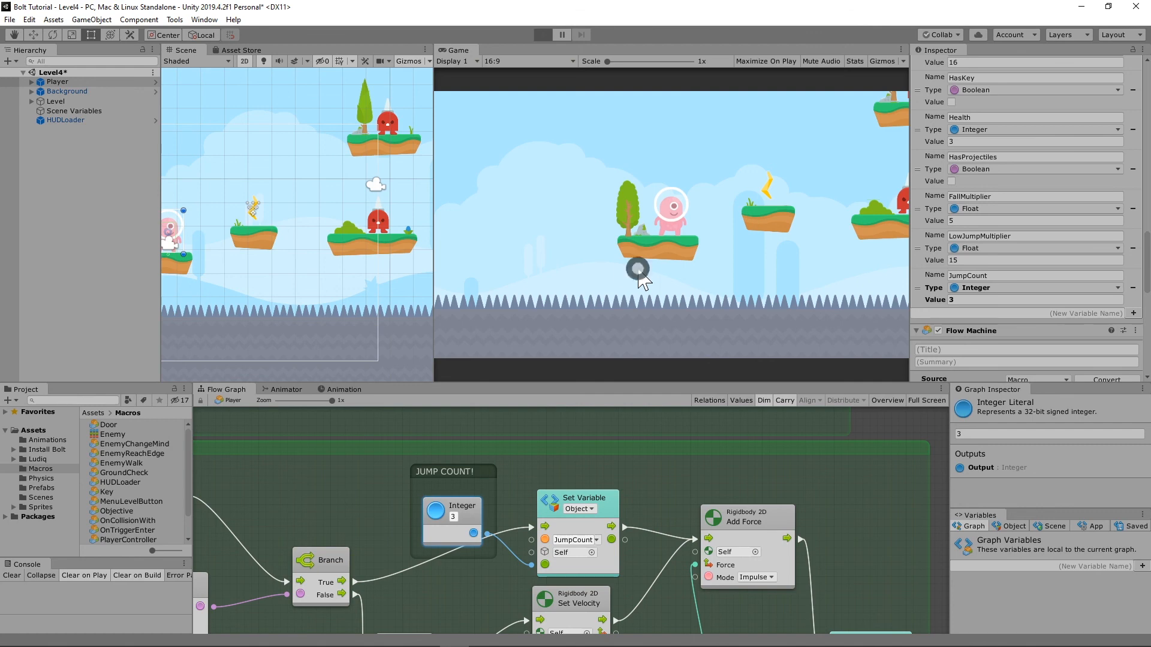
click(542, 33)
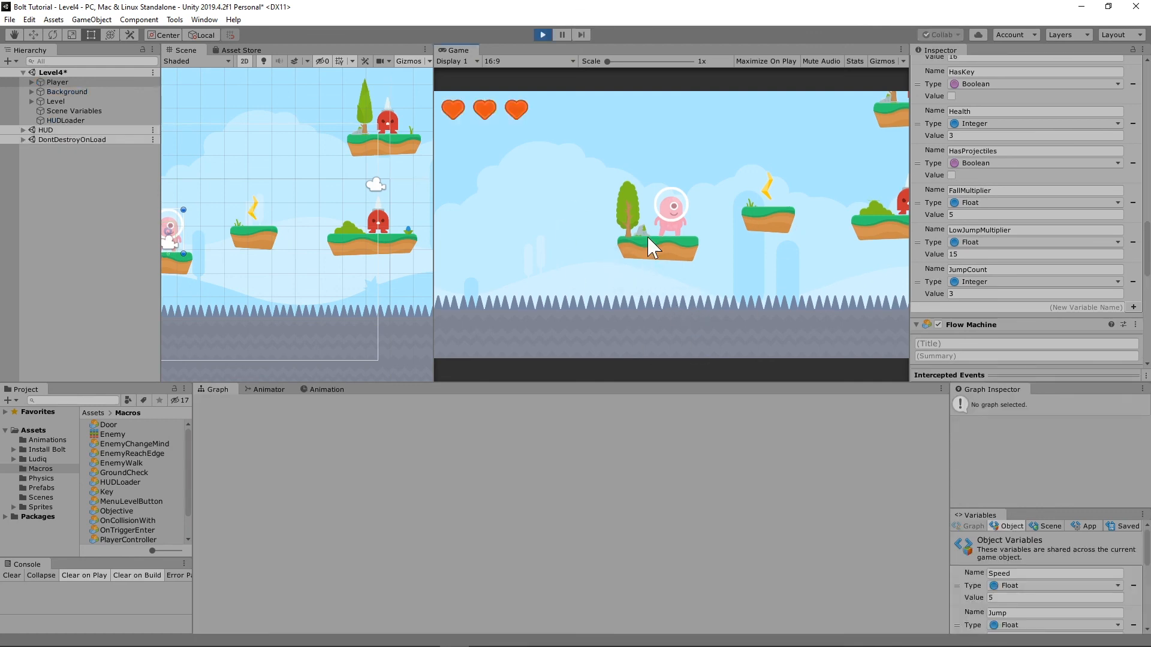